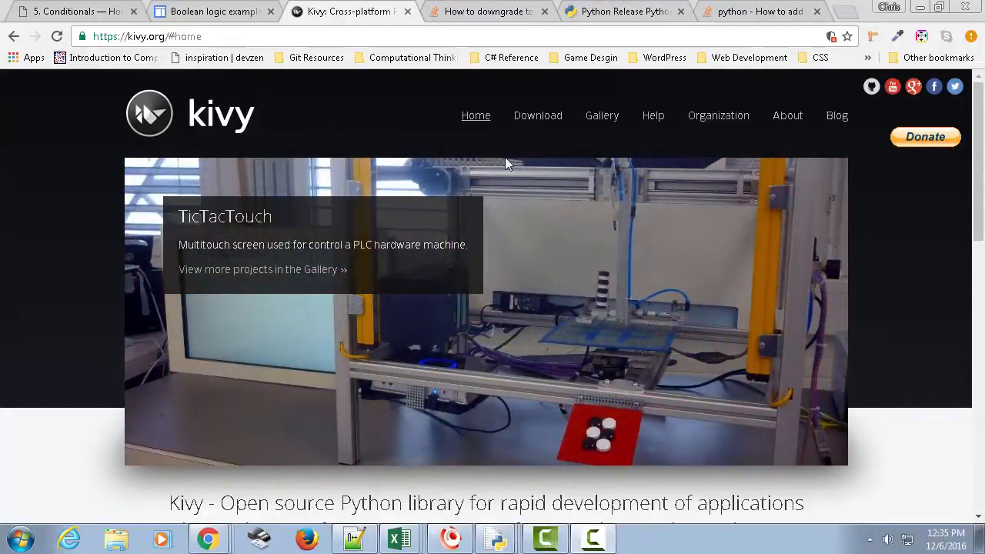
mouse_move(964, 363)
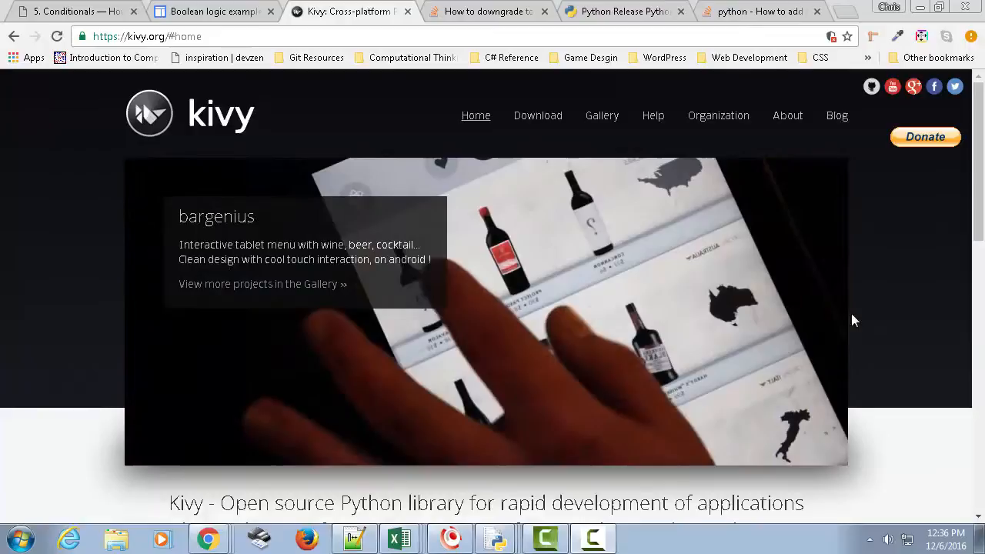
Step: Go to the Kivy Download page listing version 1.9.1 and per-OS install options
click(537, 116)
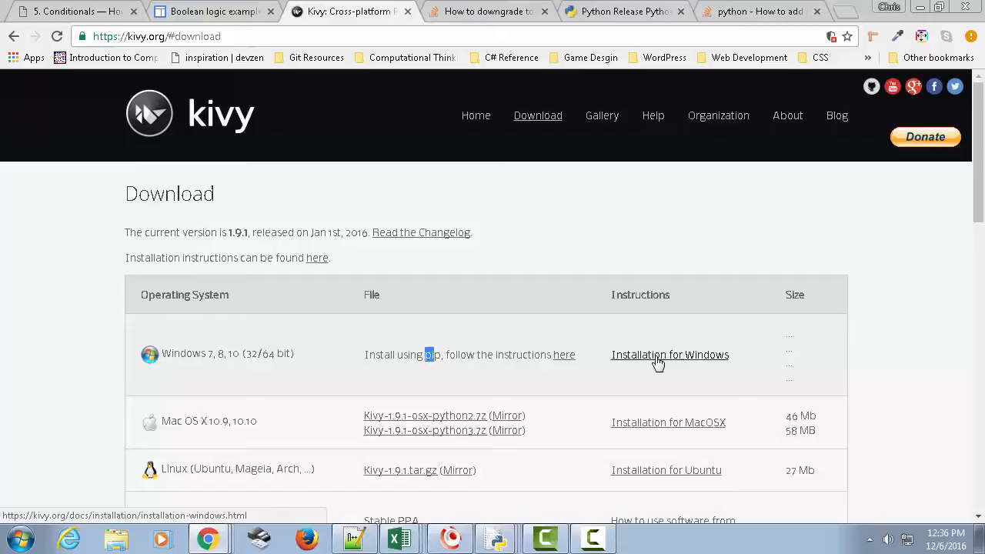
Step: Open Installation on Windows and highlight the warning that Python 3.5 is unsupported
click(667, 354)
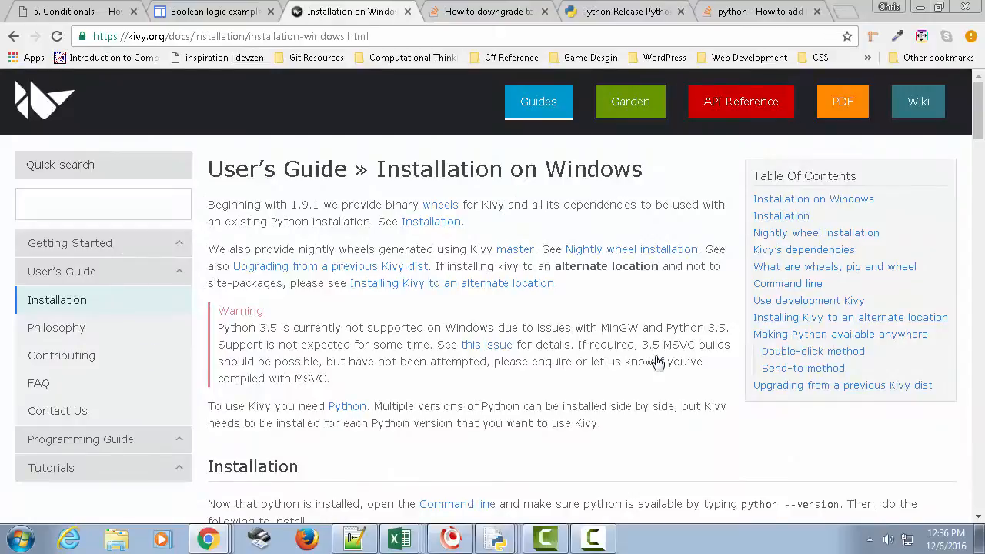
drag(219, 311, 329, 379)
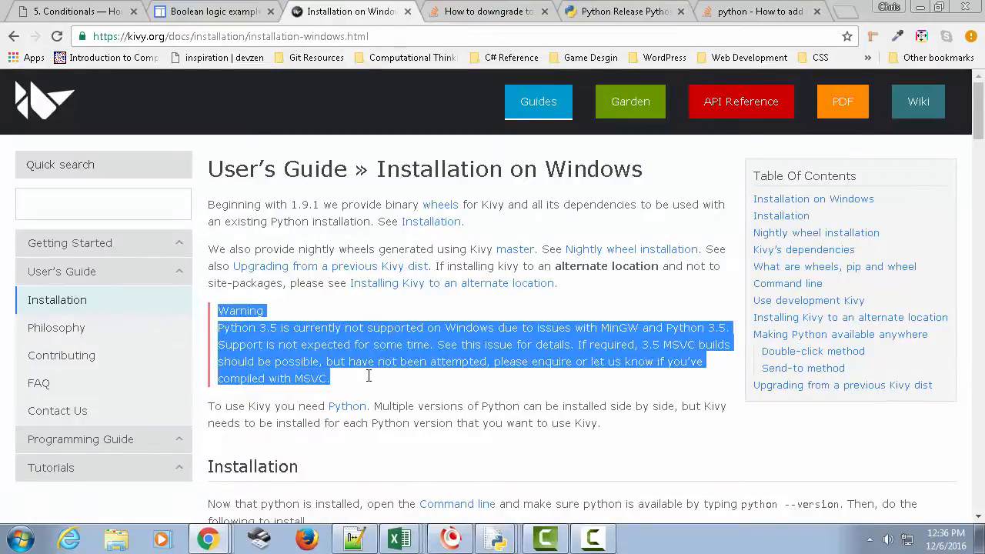
mouse_move(372, 385)
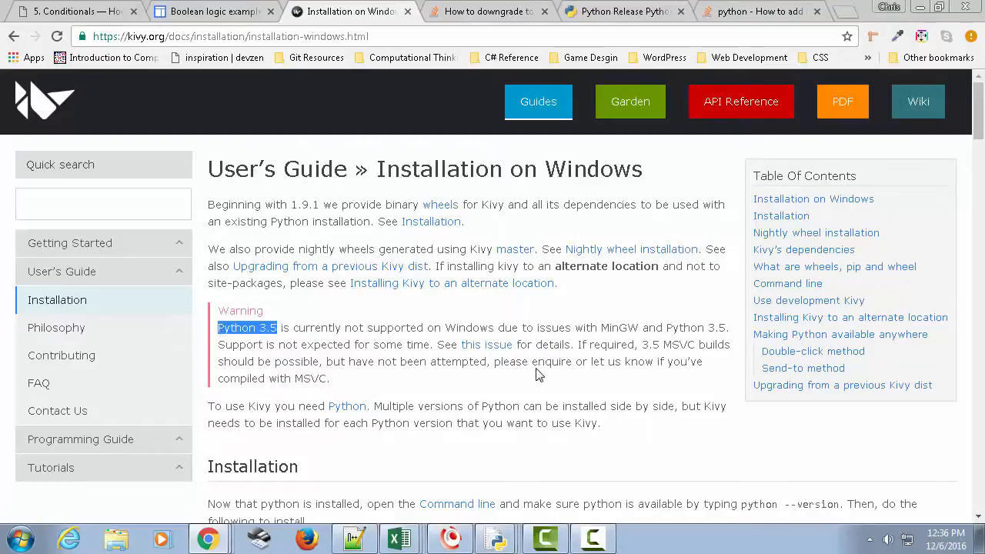
mouse_move(577, 388)
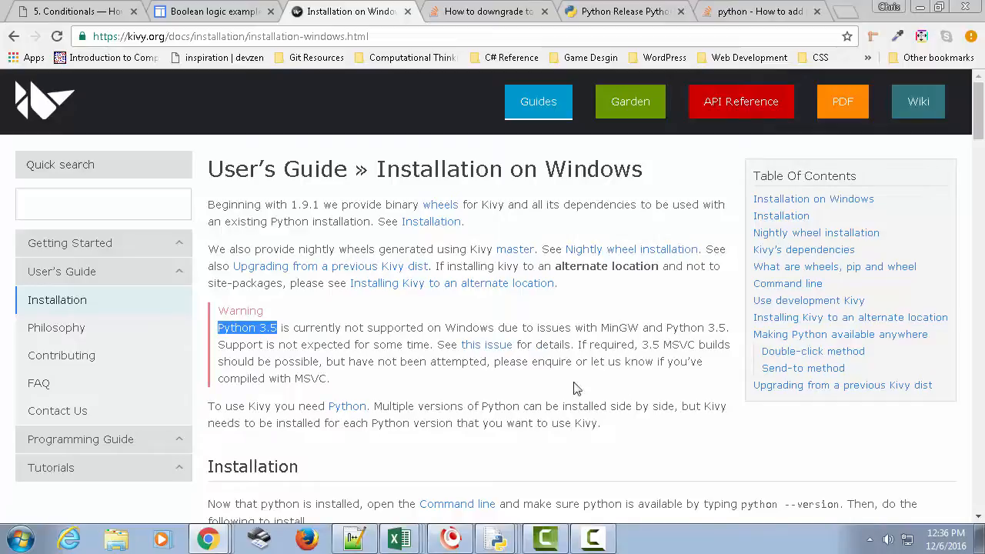
mouse_move(419, 344)
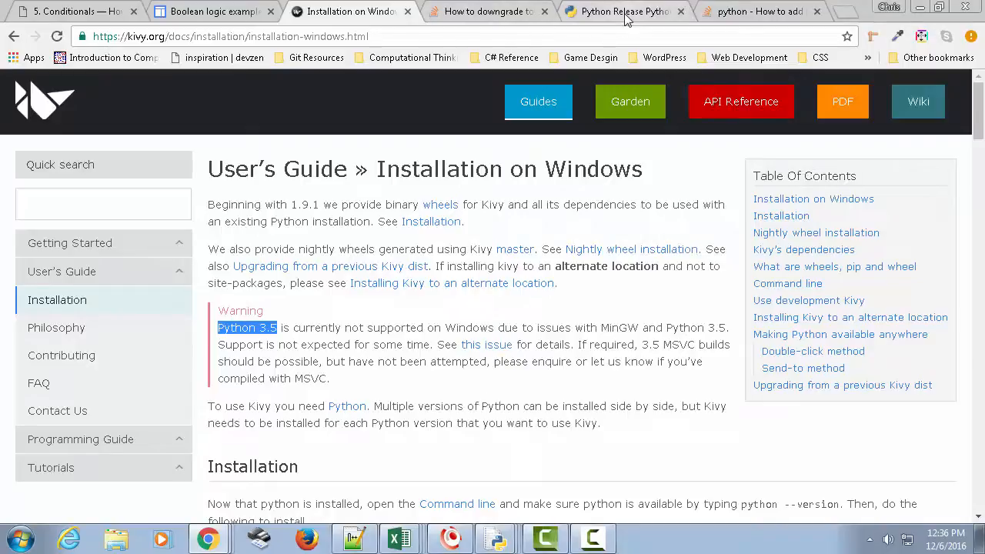
Step: Show Python.org's Downloads page at the specific-release list with Python 3.4.5
click(623, 11)
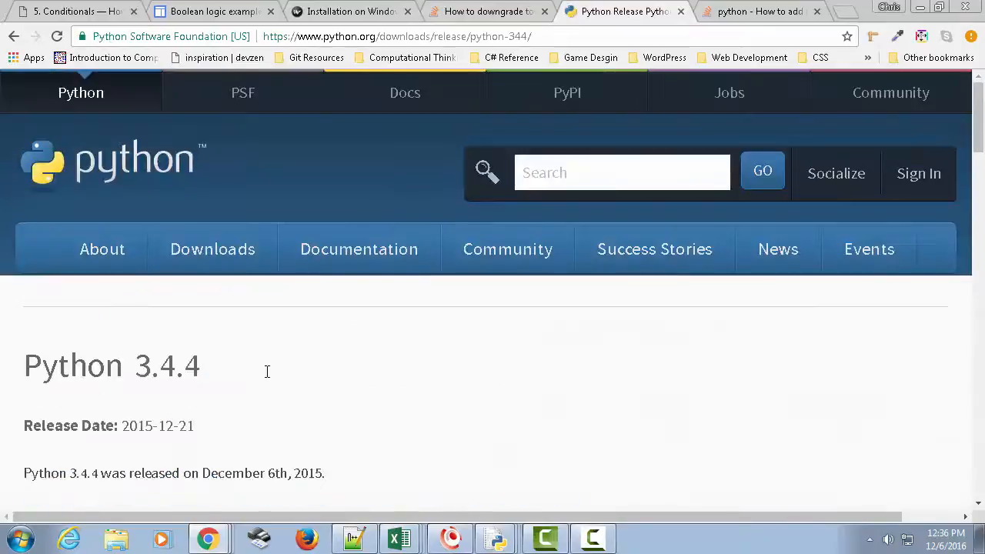
click(213, 249)
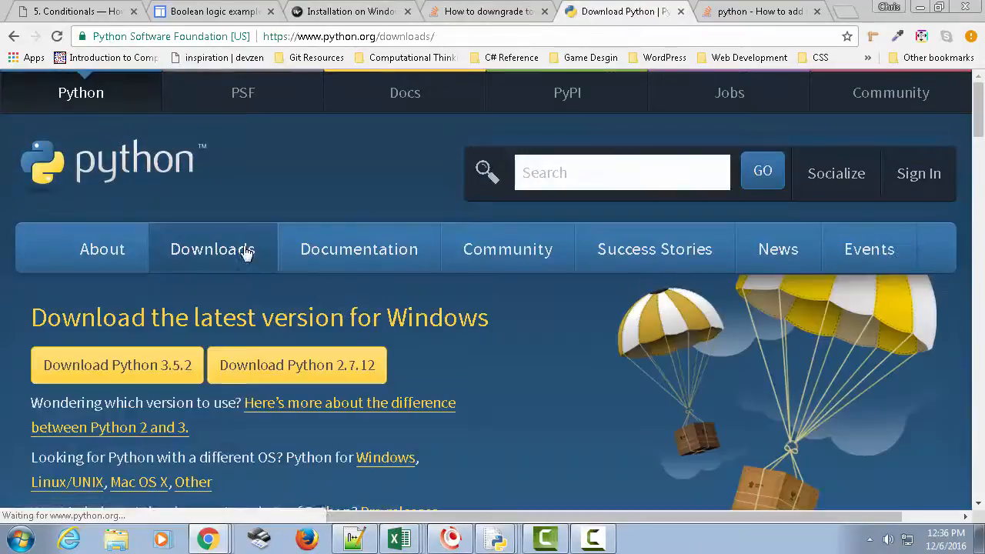
scroll(down, 3)
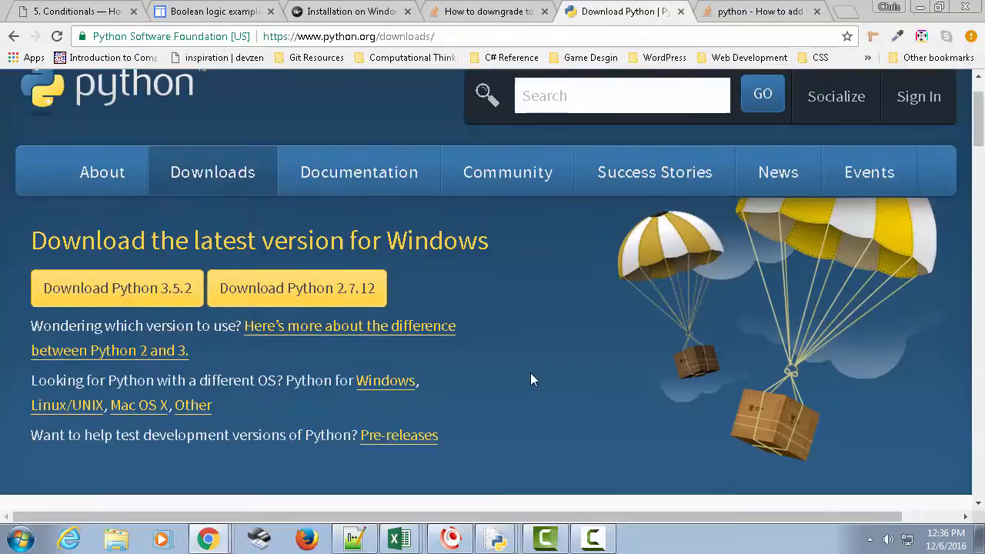
mouse_move(516, 388)
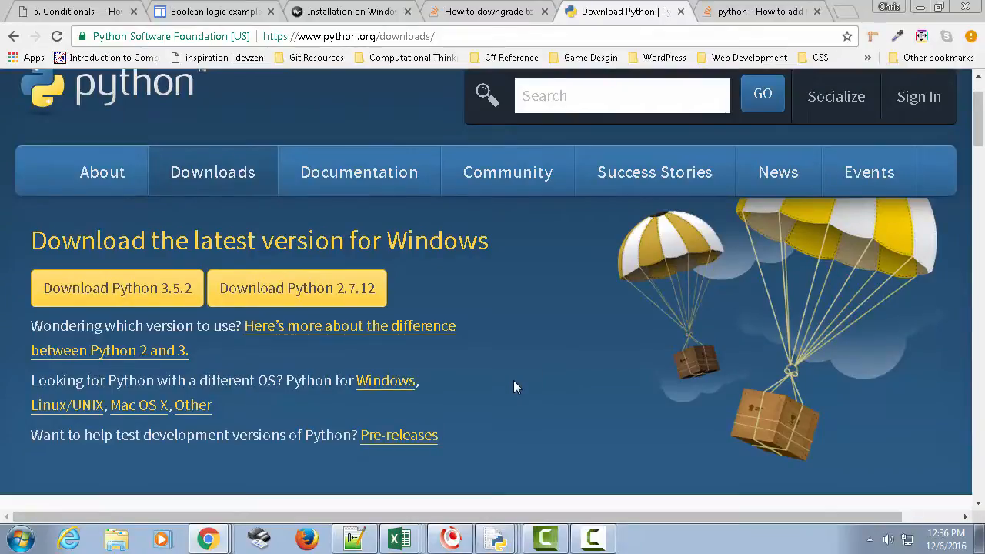
scroll(down, 3)
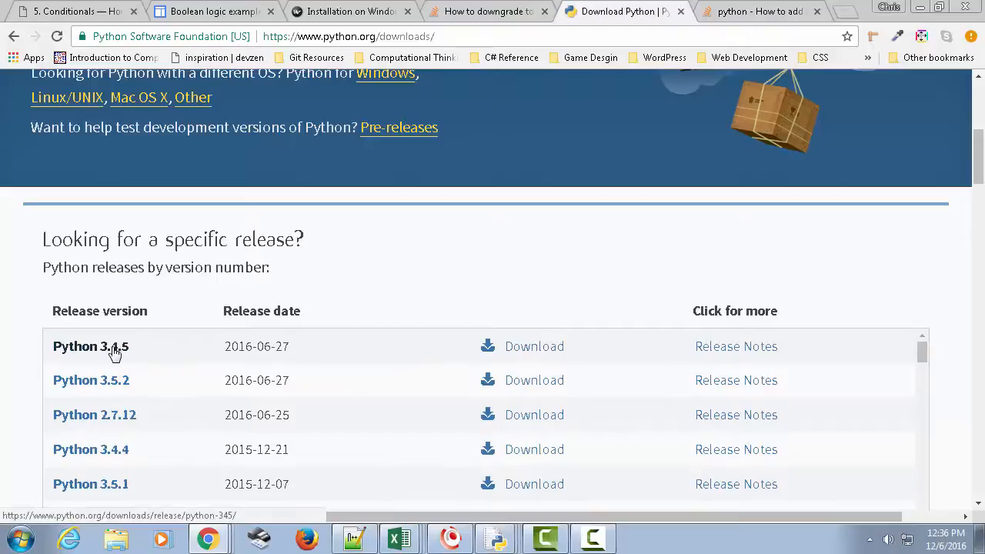
scroll(up, 3)
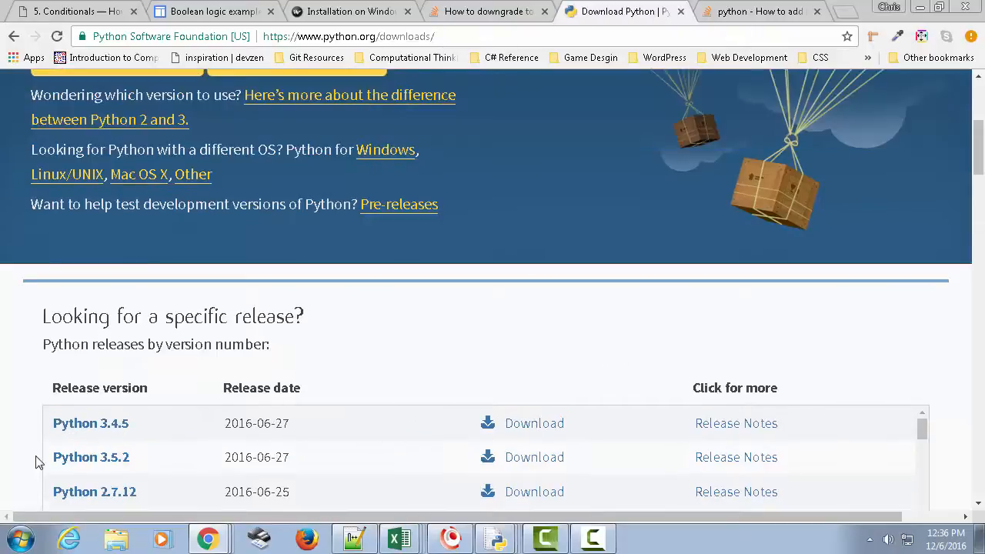
mouse_move(91, 423)
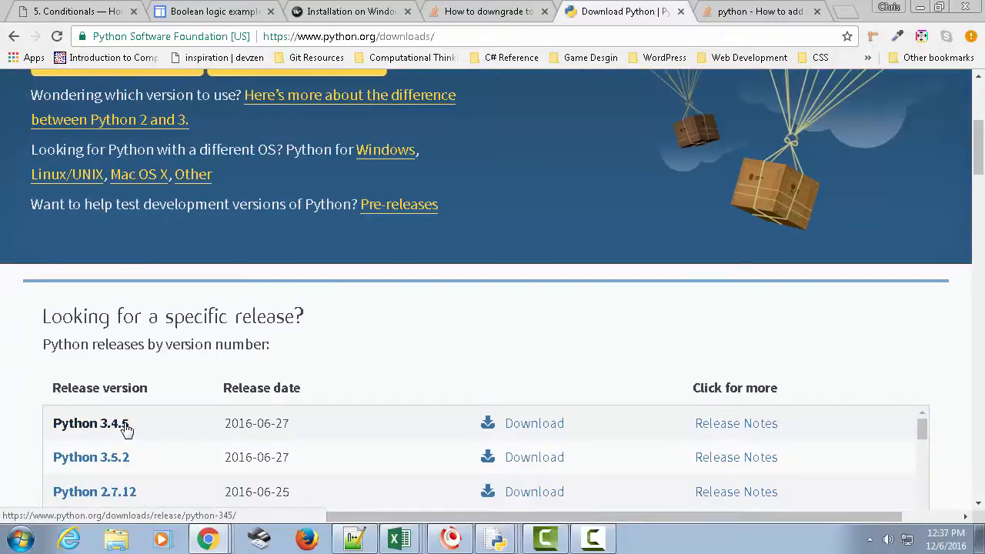
mouse_move(531, 428)
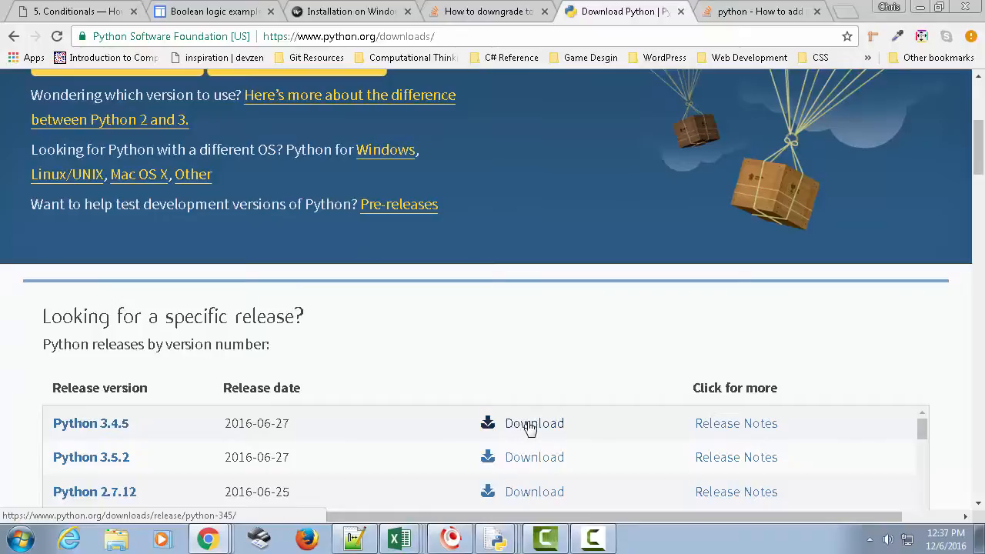
mouse_move(477, 323)
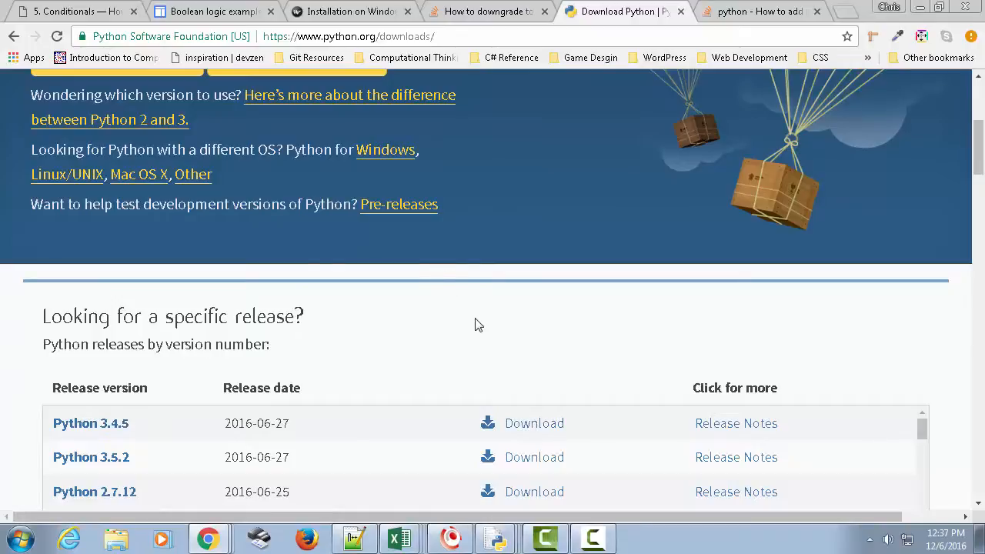
mouse_move(351, 15)
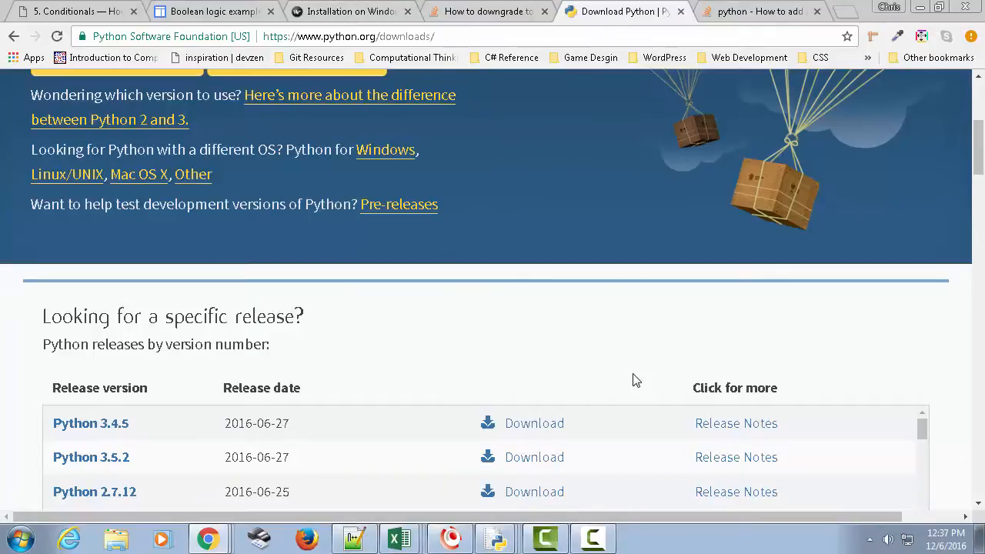
mouse_move(516, 370)
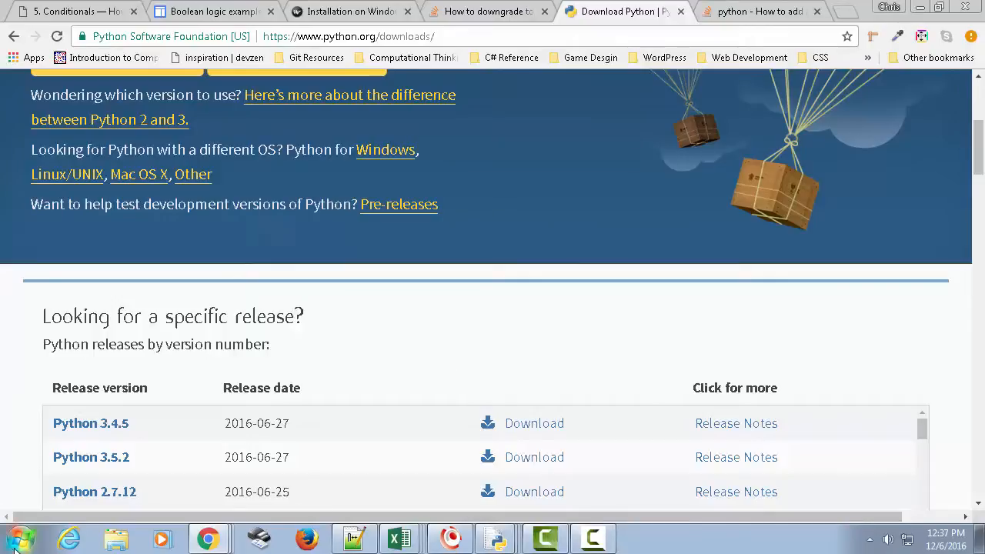
Step: Search Control Panel for 'env' and open Environment Variables for the current account
click(16, 537)
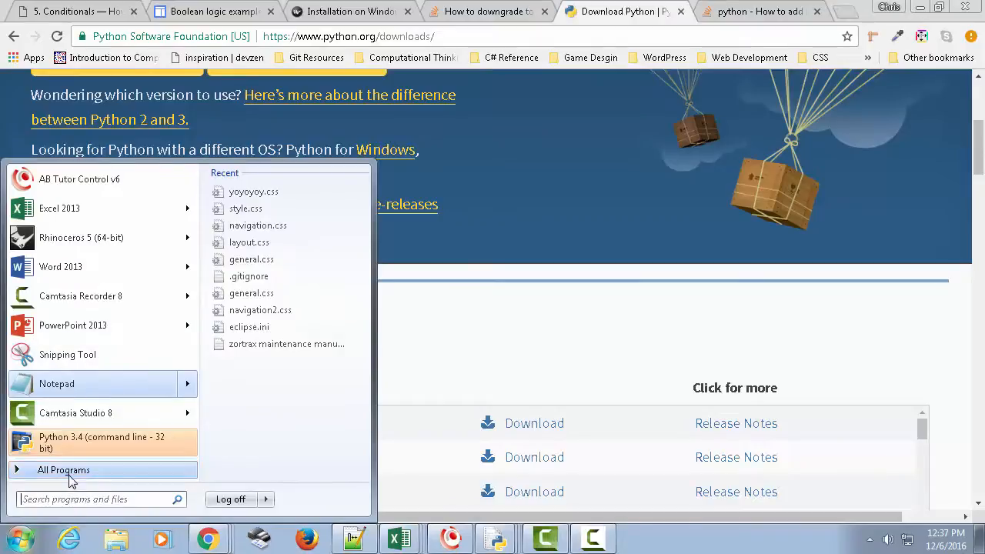
mouse_move(157, 514)
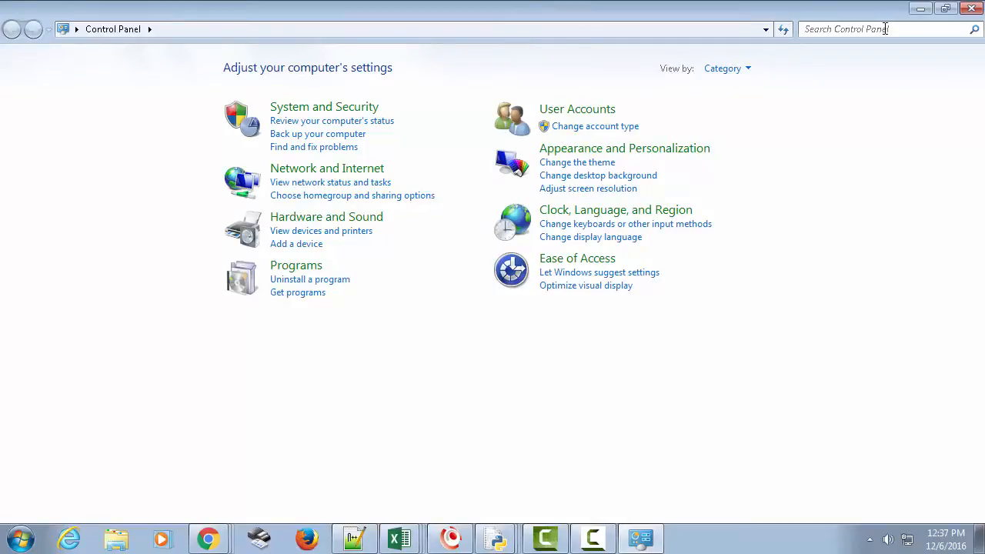
text(env)
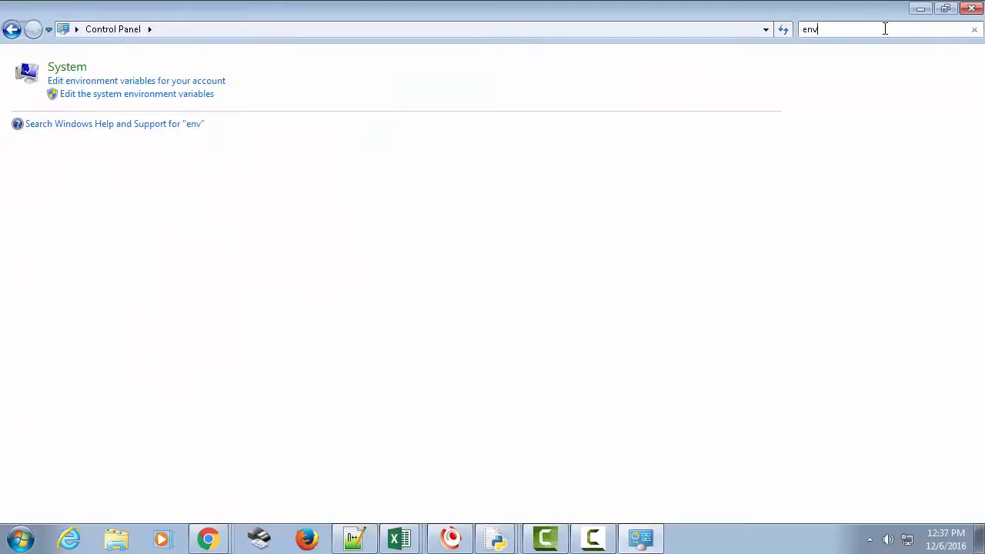
mouse_move(123, 80)
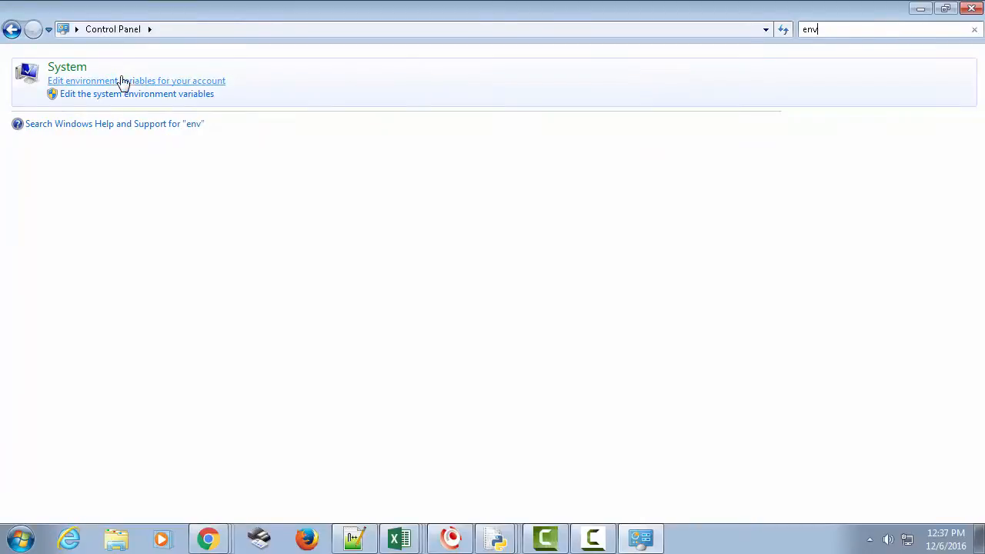
click(135, 80)
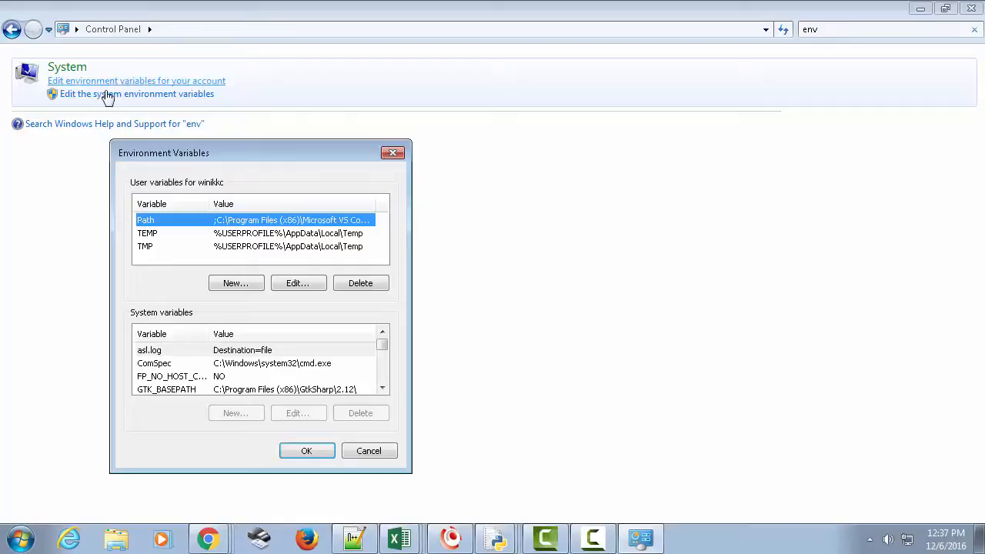
mouse_move(377, 394)
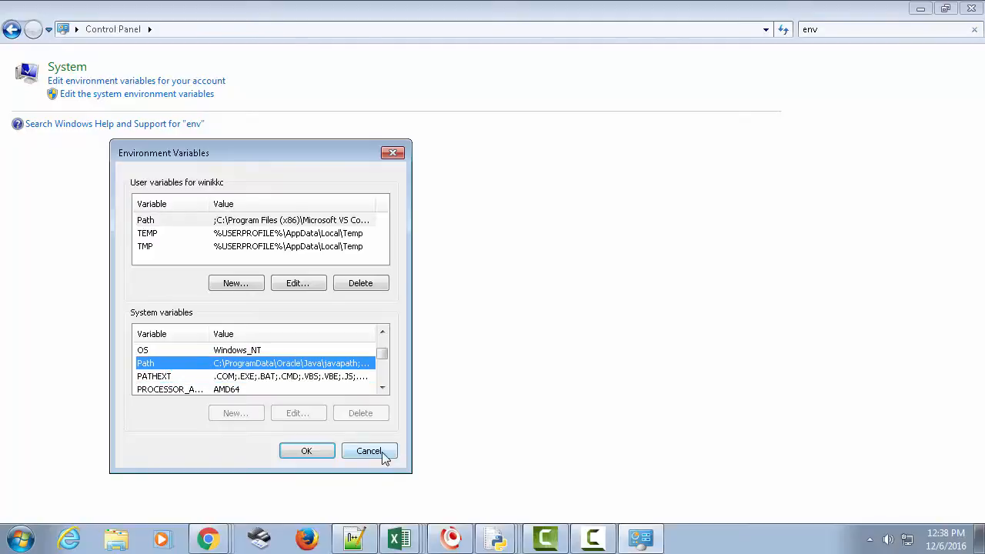
Step: Cancel the Environment Variables window after reviewing the system Path variable
click(369, 451)
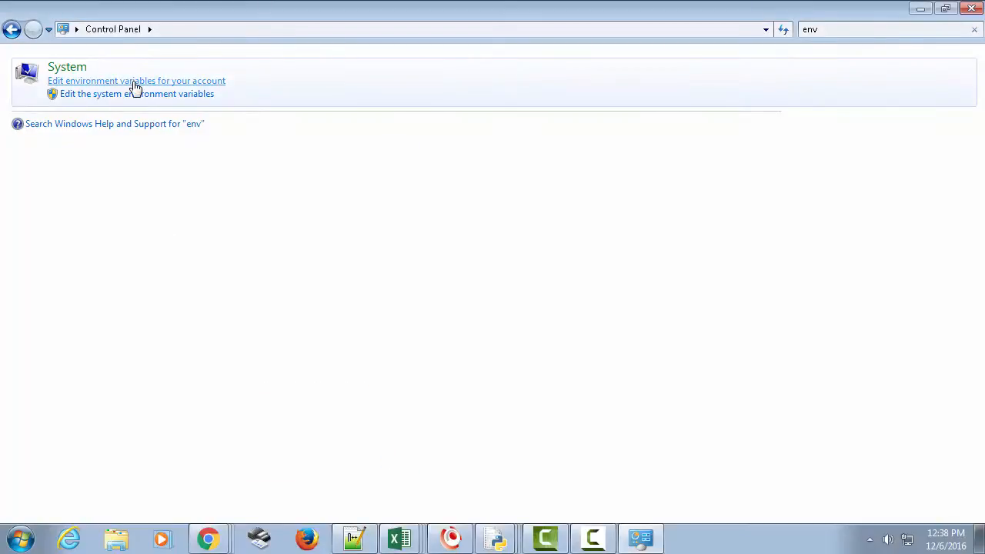
mouse_move(212, 158)
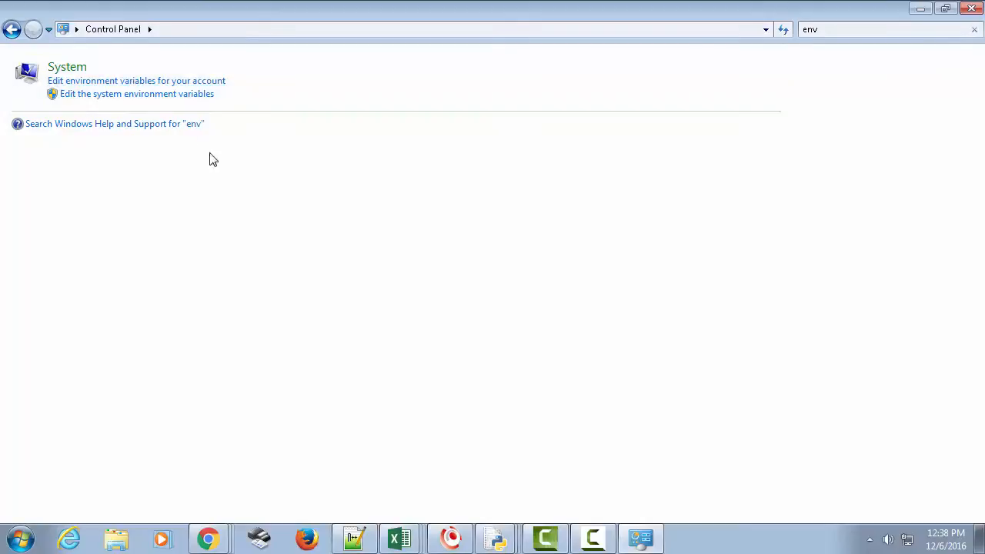
Step: Reopen Environment Variables via System Properties and edit the system Path variable
click(136, 94)
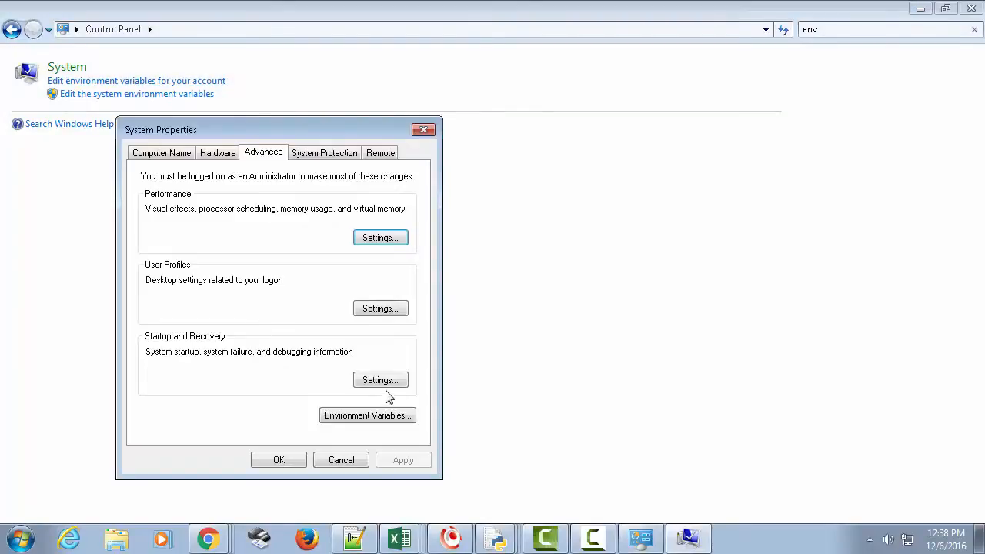
click(367, 415)
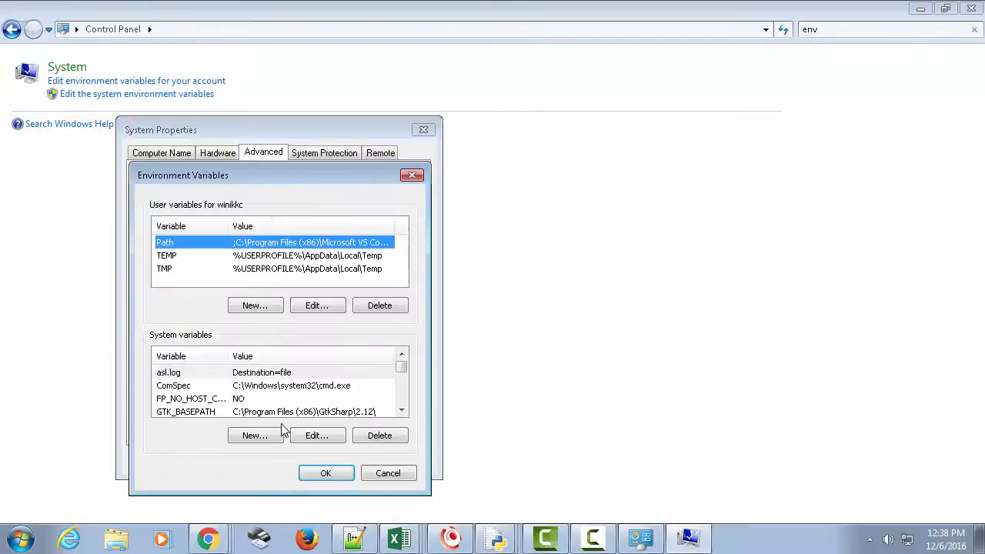
scroll(down, 3)
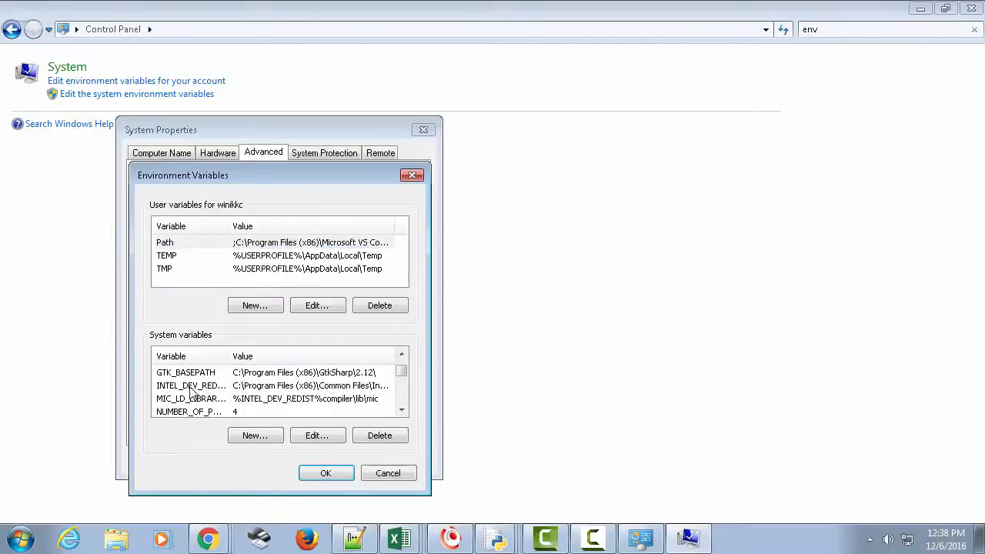
click(164, 397)
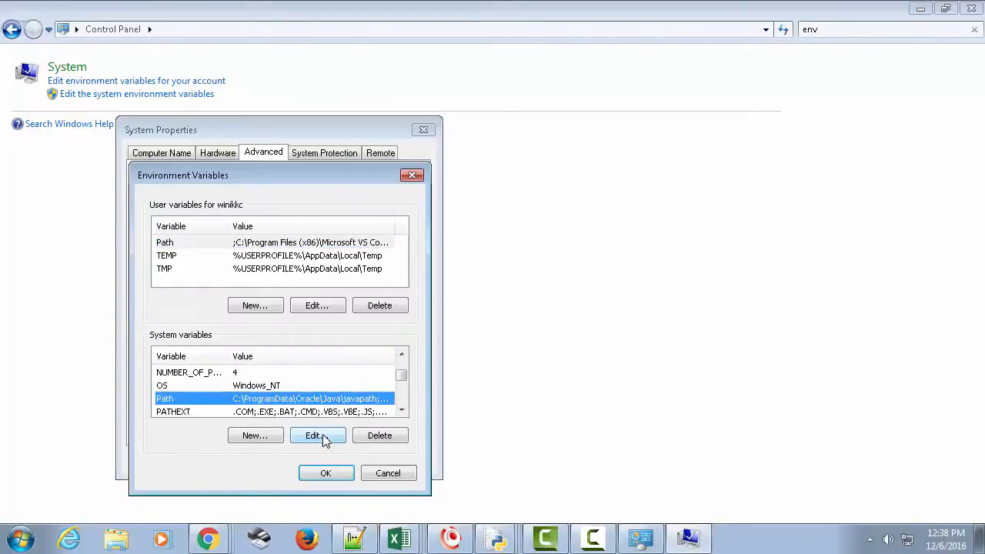
click(317, 434)
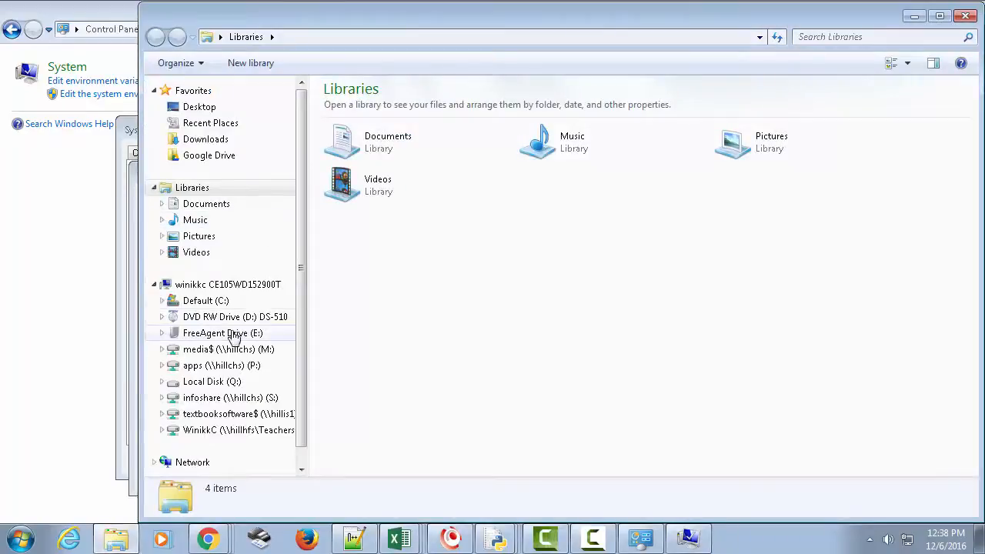
Step: Browse Explorer into C:\Python34 and its Lib folder to confirm the paths
double_click(206, 301)
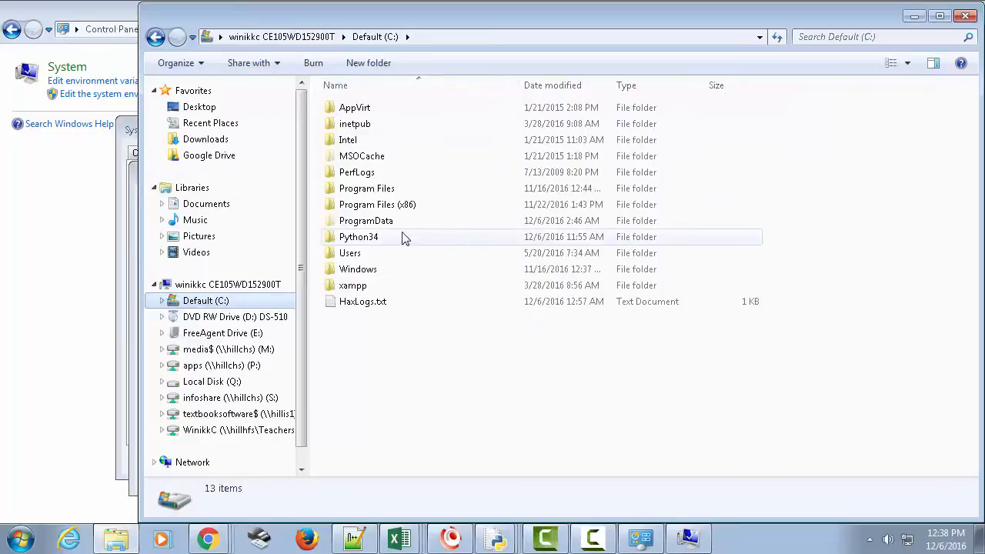
click(359, 237)
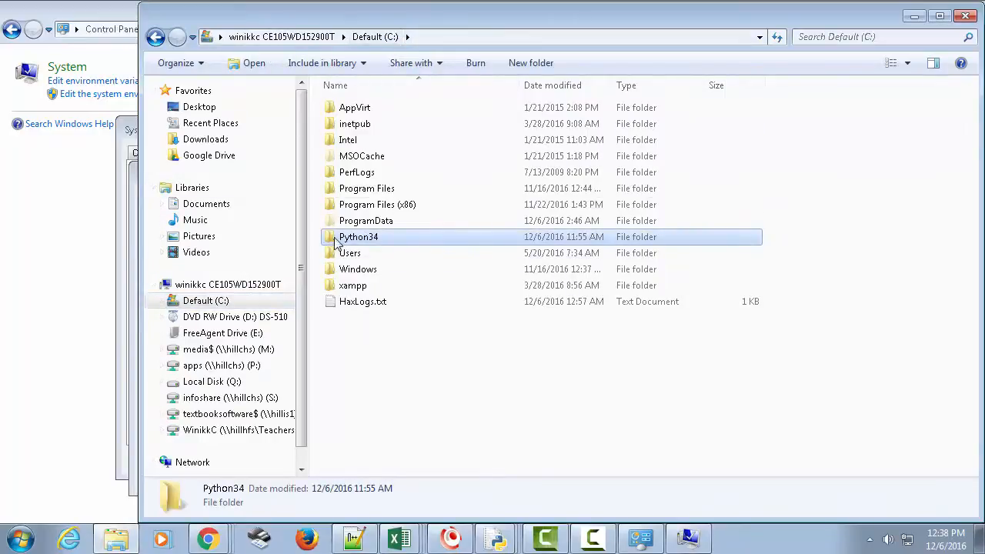
double_click(358, 237)
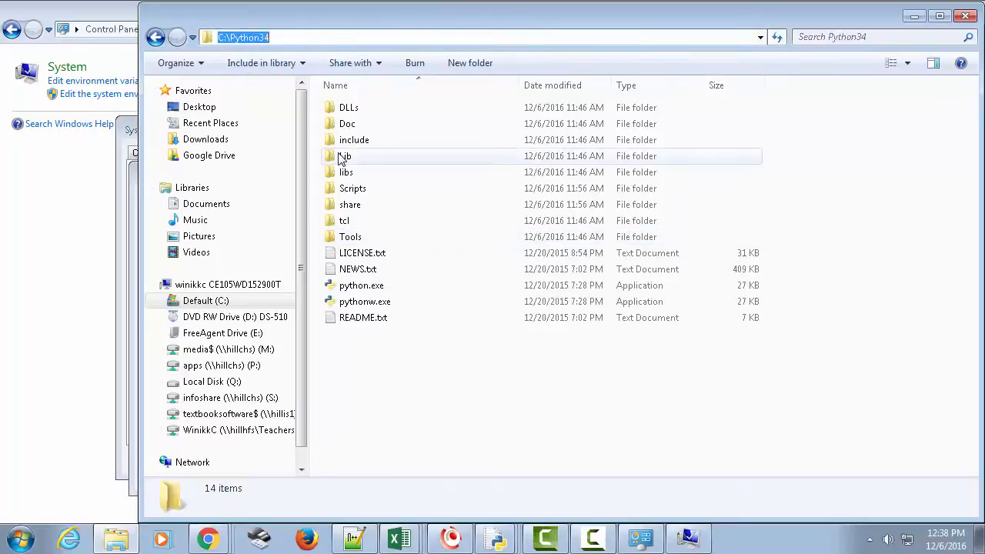
double_click(345, 155)
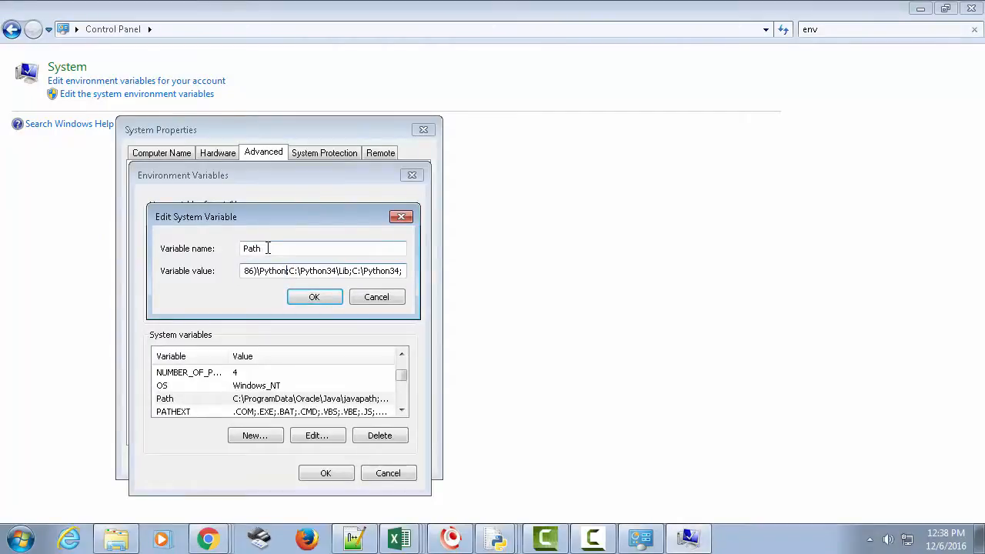
Step: Close the Path editor and open the PYTHONPATH system variable for editing
click(314, 297)
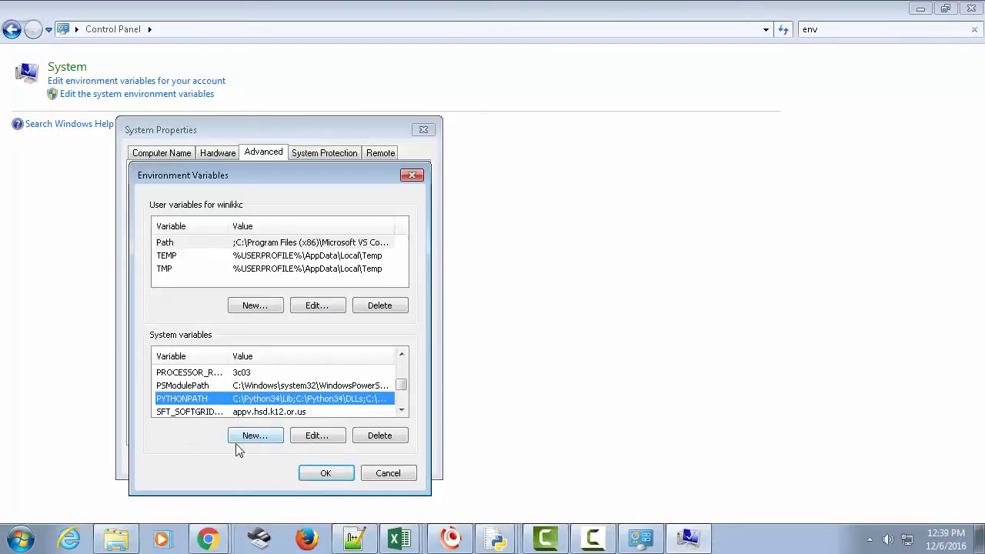
click(256, 434)
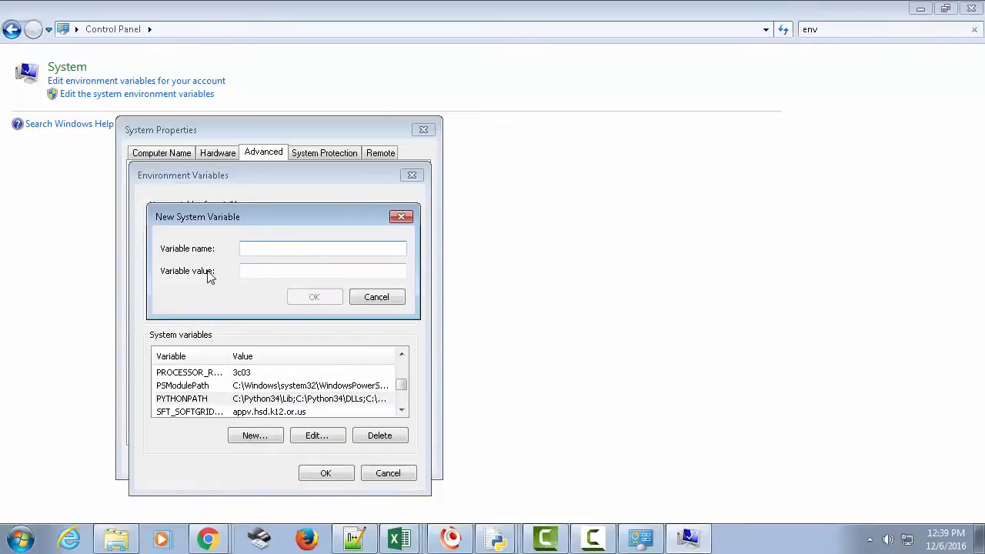
mouse_move(298, 323)
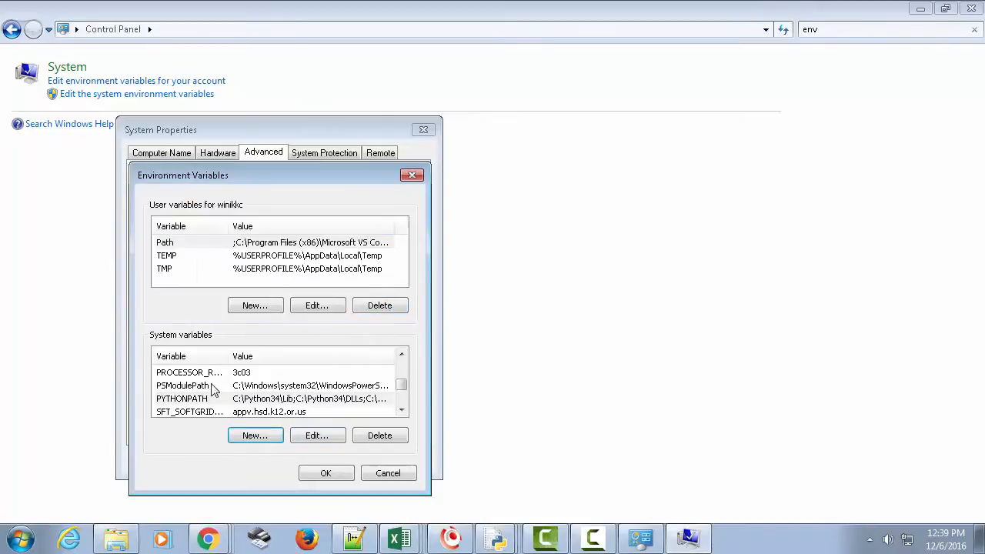
click(317, 434)
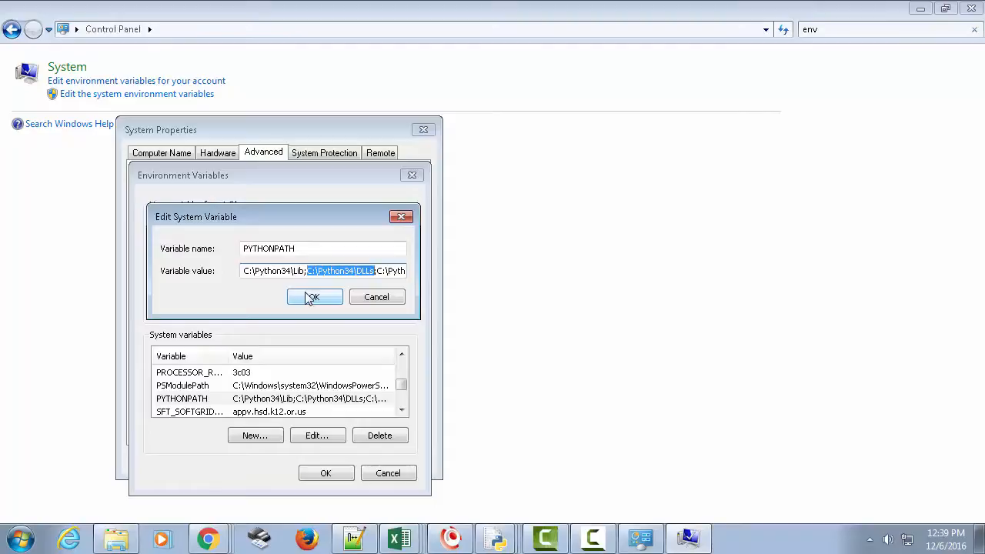
Step: Recheck the Python34 folders in Explorer and inspect the end of the PYTHONPATH value
click(115, 539)
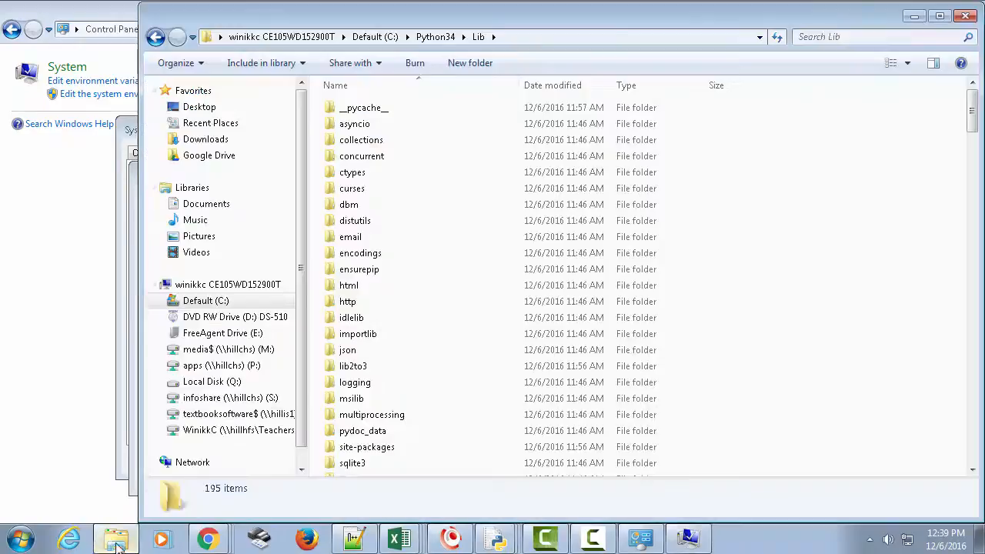
click(155, 36)
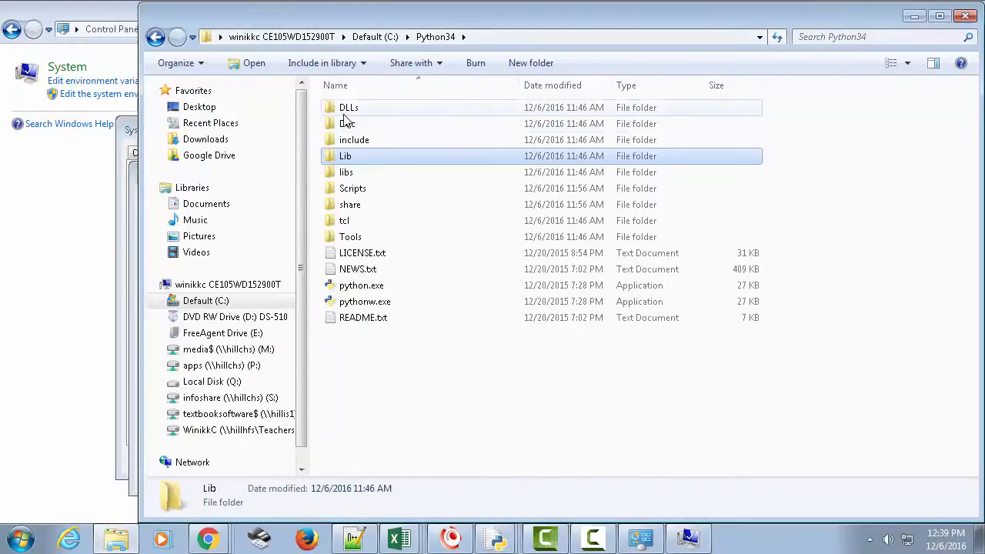
double_click(348, 108)
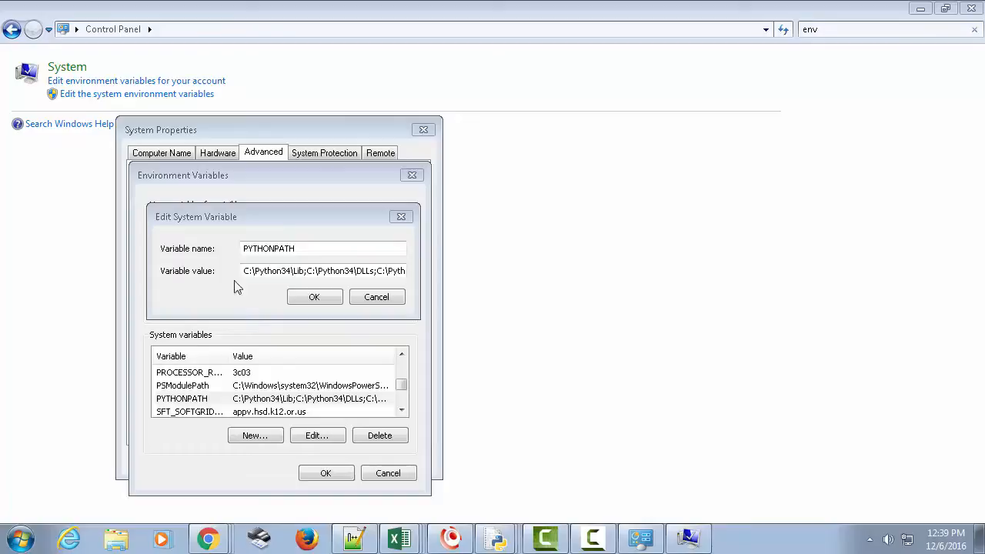
click(308, 271)
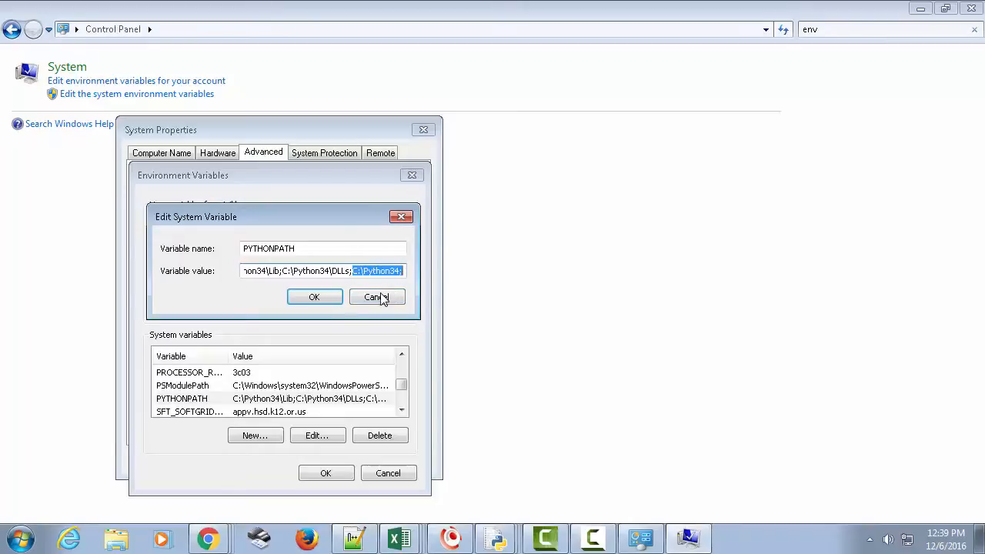
Step: Cancel the PYTHONPATH editor, Environment Variables and System Properties without changes
click(376, 297)
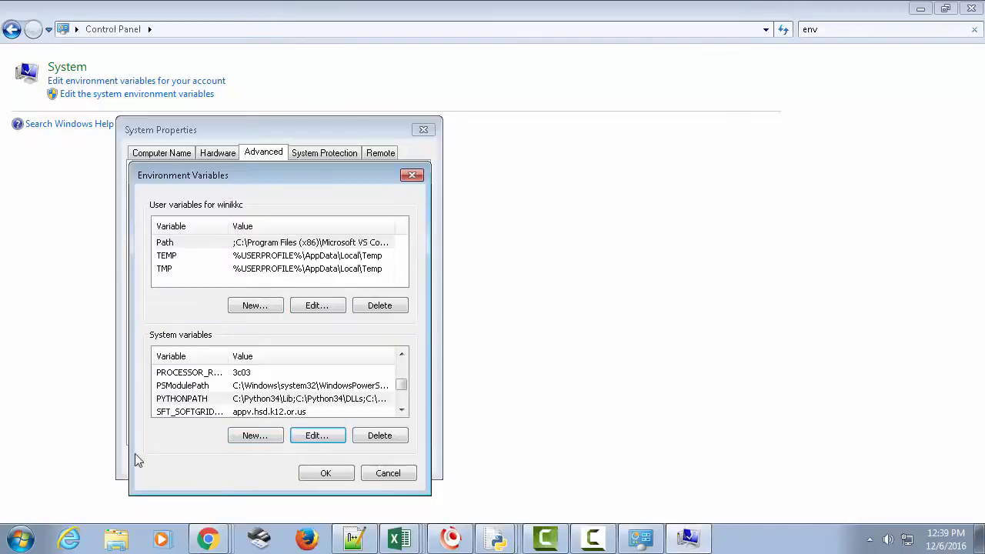
mouse_move(268, 337)
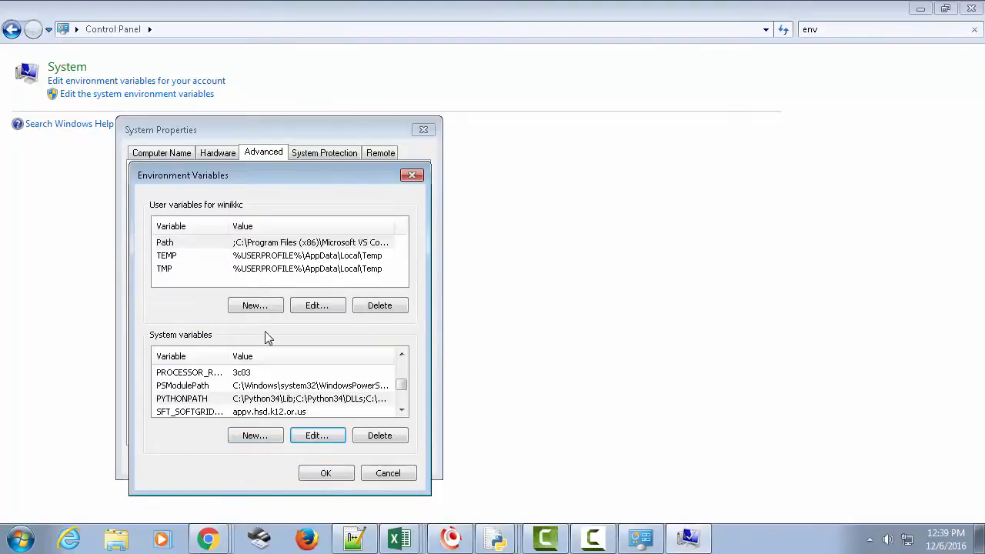
click(326, 472)
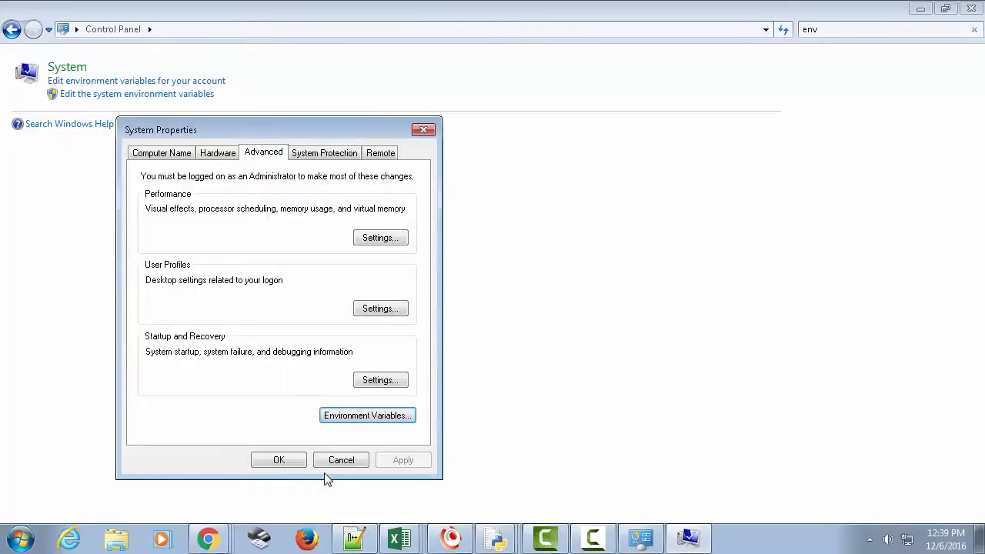
click(341, 459)
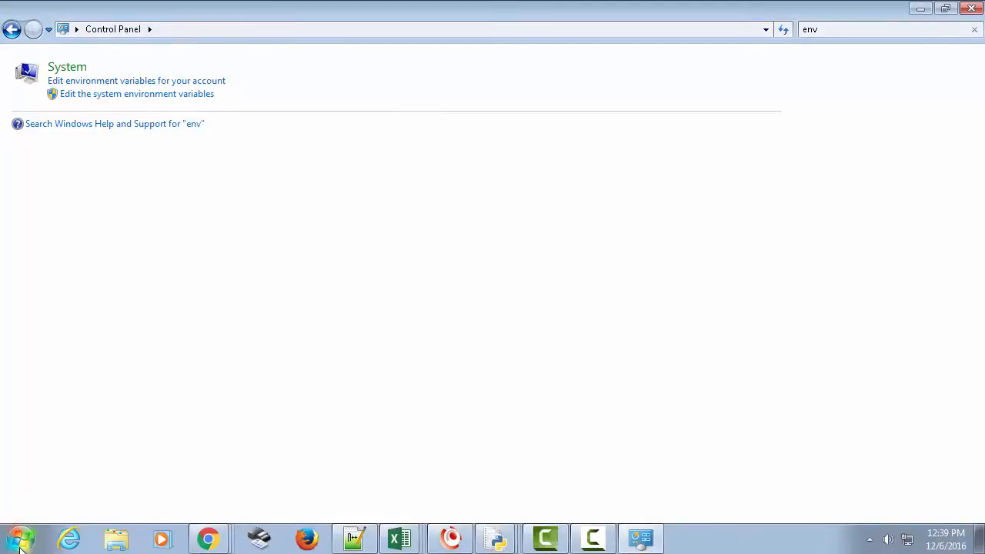
Step: Search Start for 'cmd' and run cmd.exe as administrator
click(19, 539)
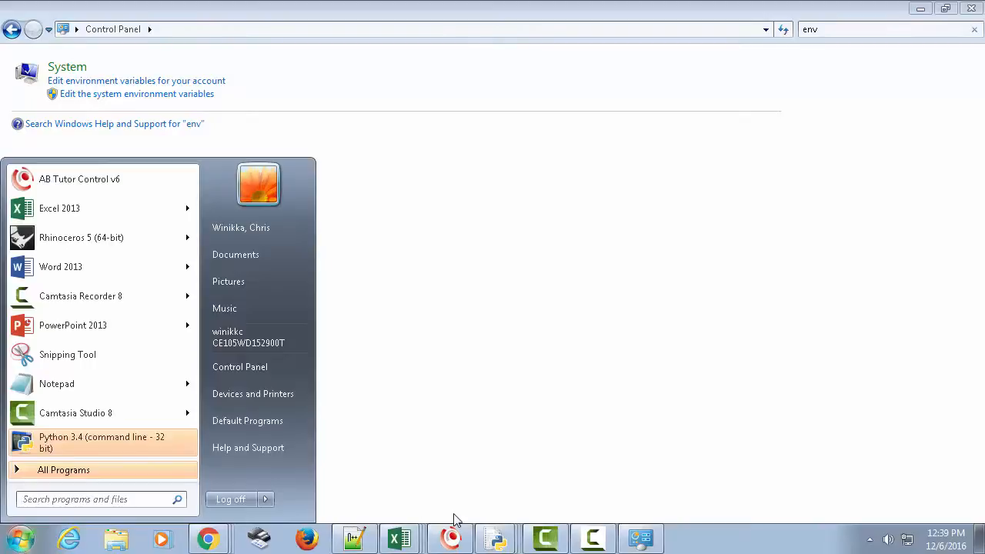
text(cmd)
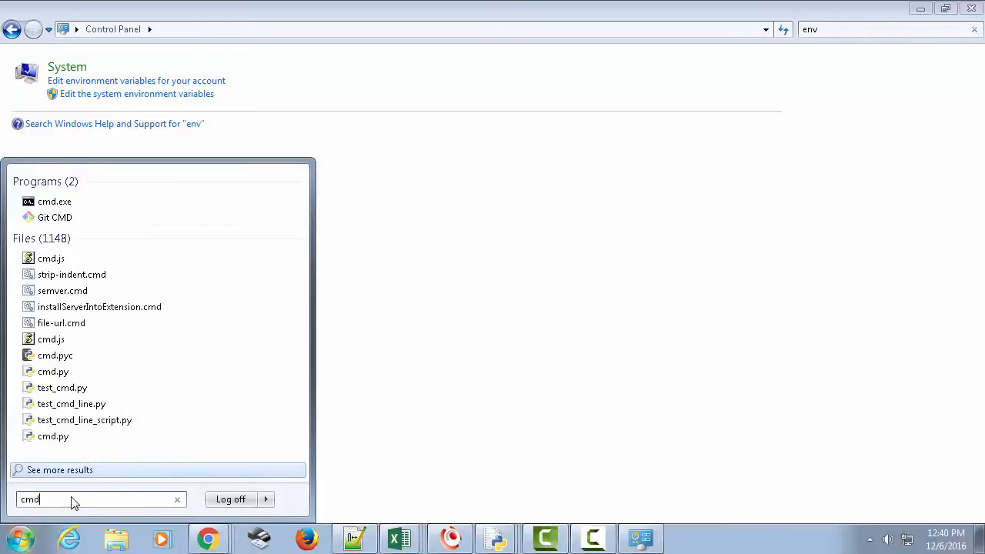
mouse_move(54, 201)
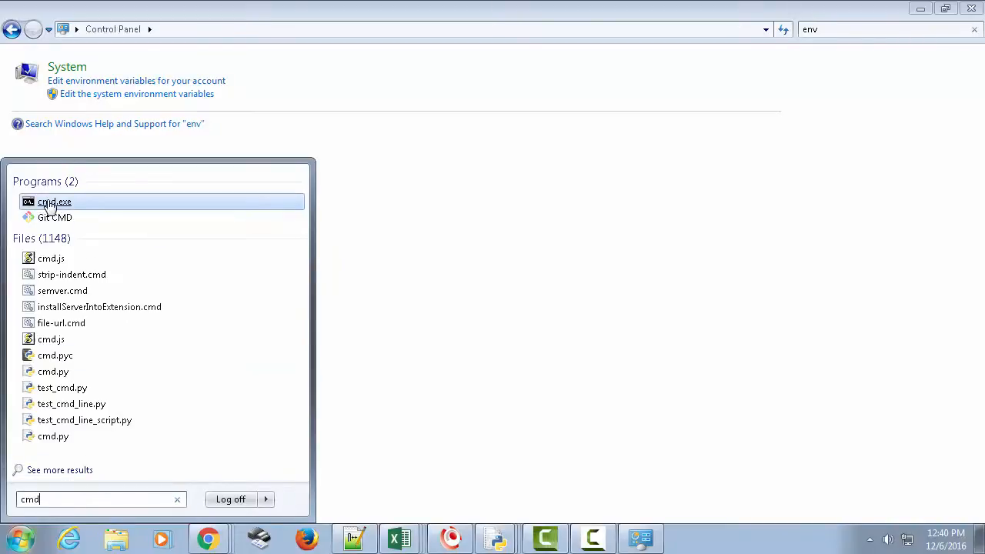
mouse_move(56, 202)
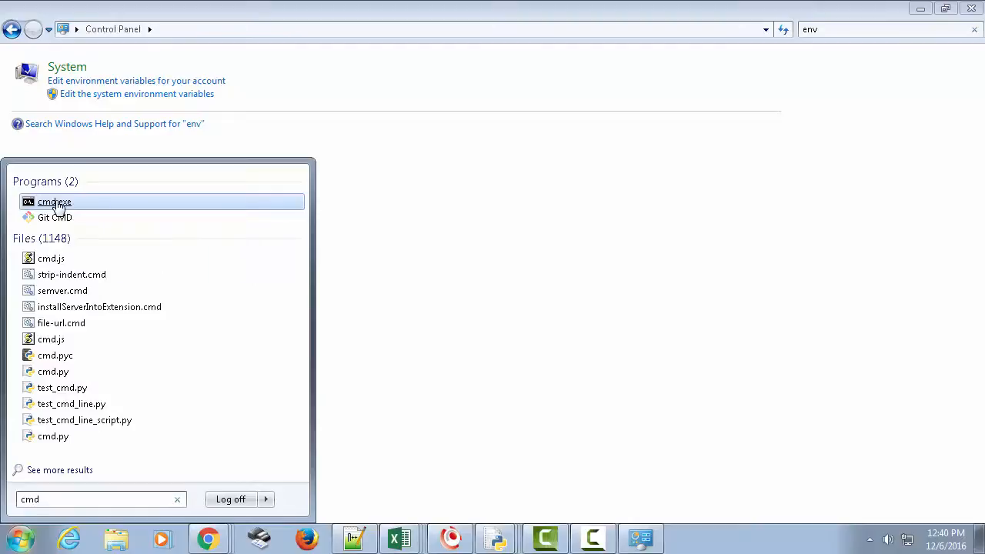
right_click(55, 202)
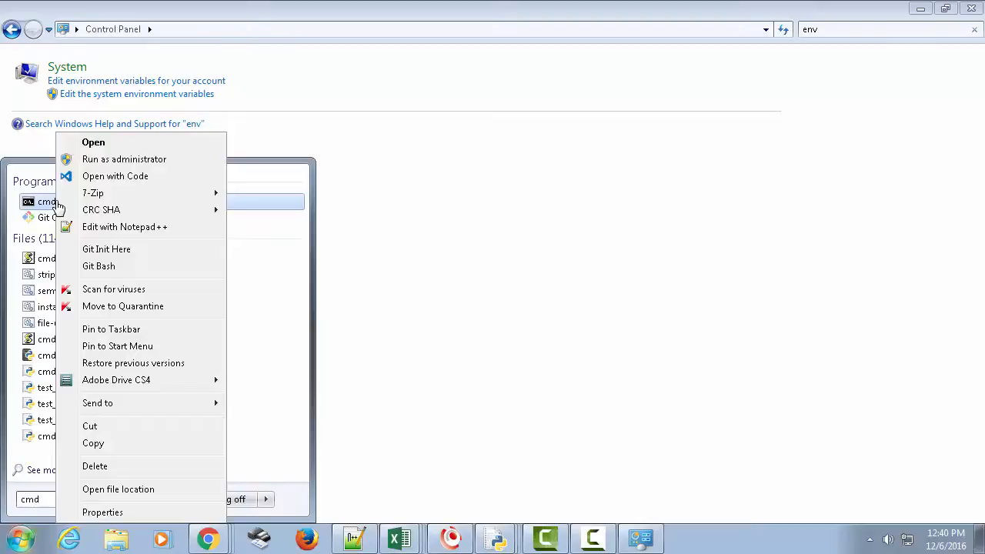
mouse_move(123, 158)
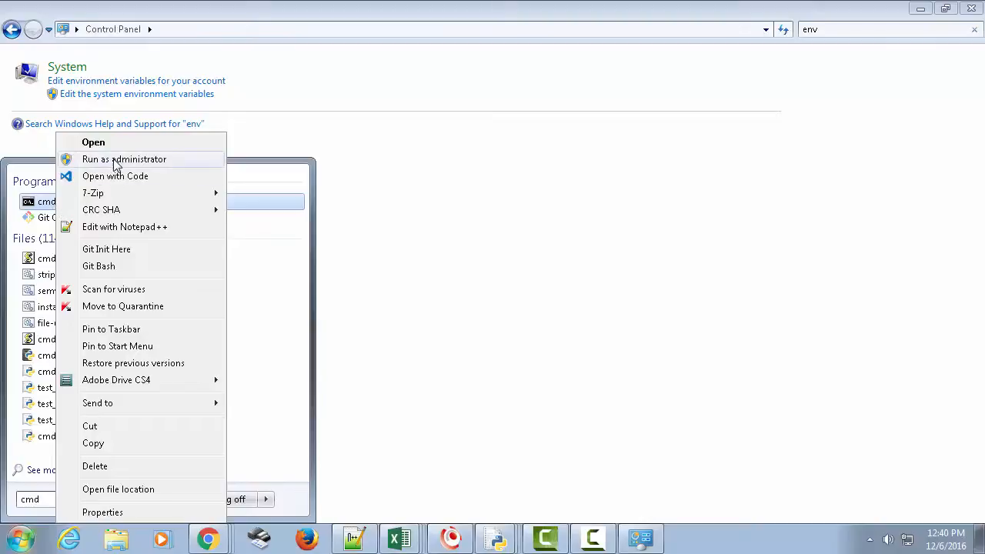
mouse_move(122, 162)
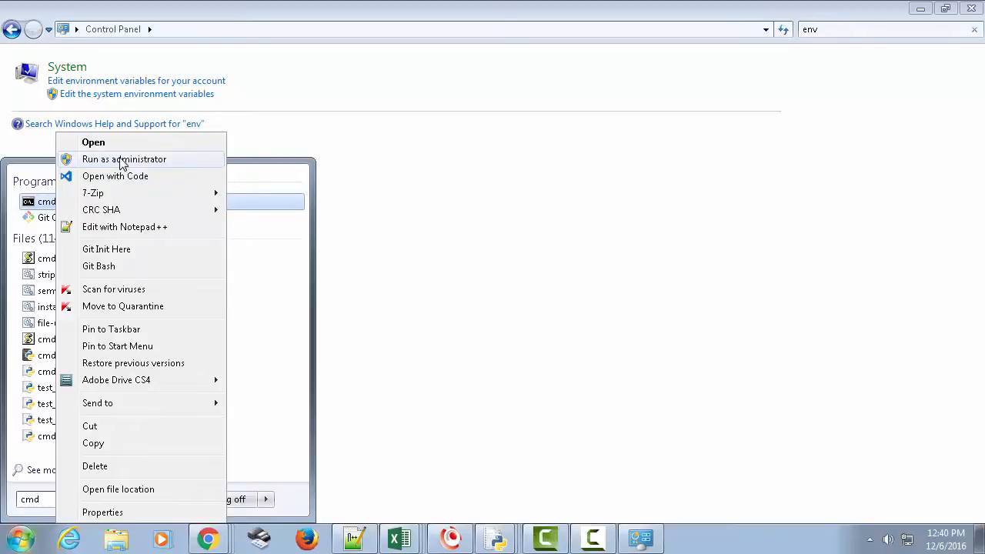
click(124, 158)
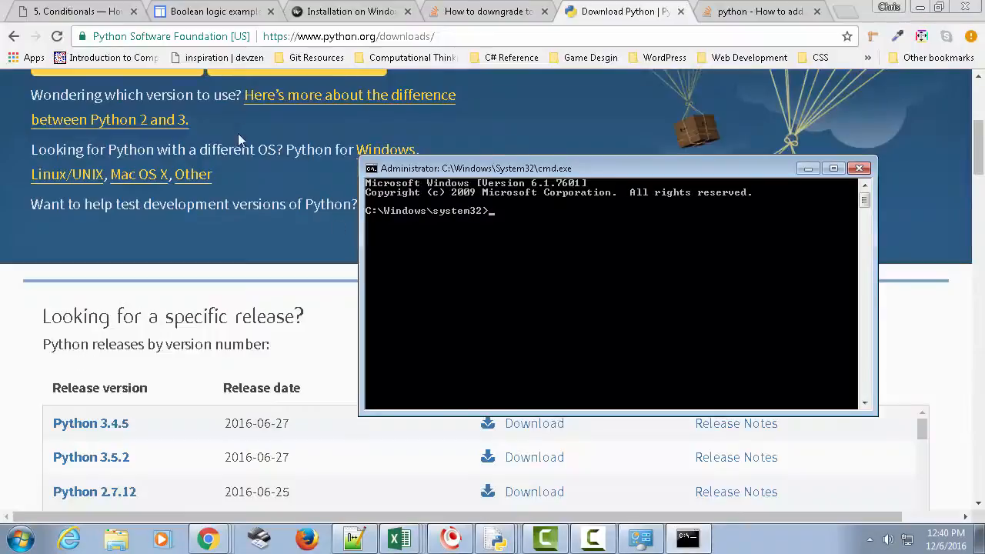
Step: Return to the Kivy Windows install page and highlight gstreamer in the dependency step
click(351, 11)
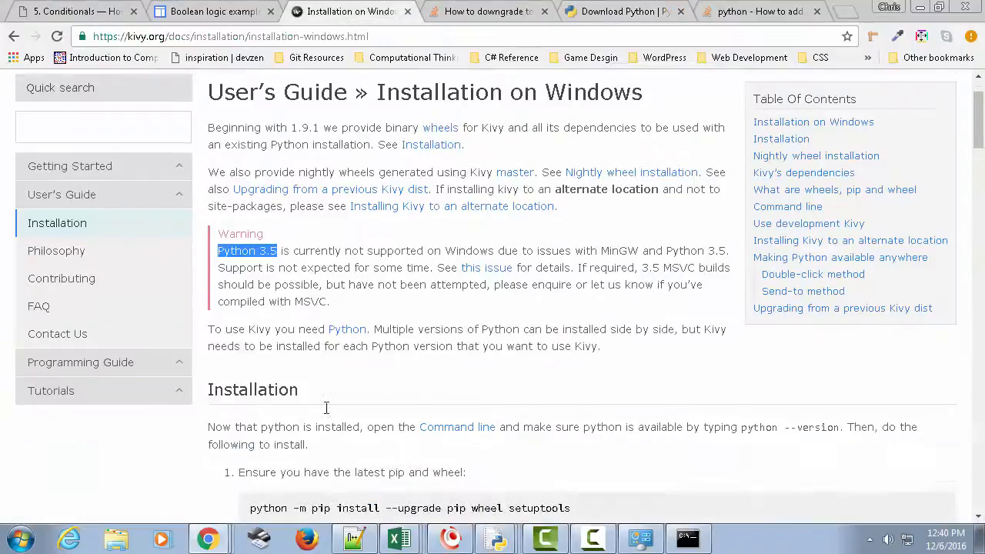
scroll(down, 3)
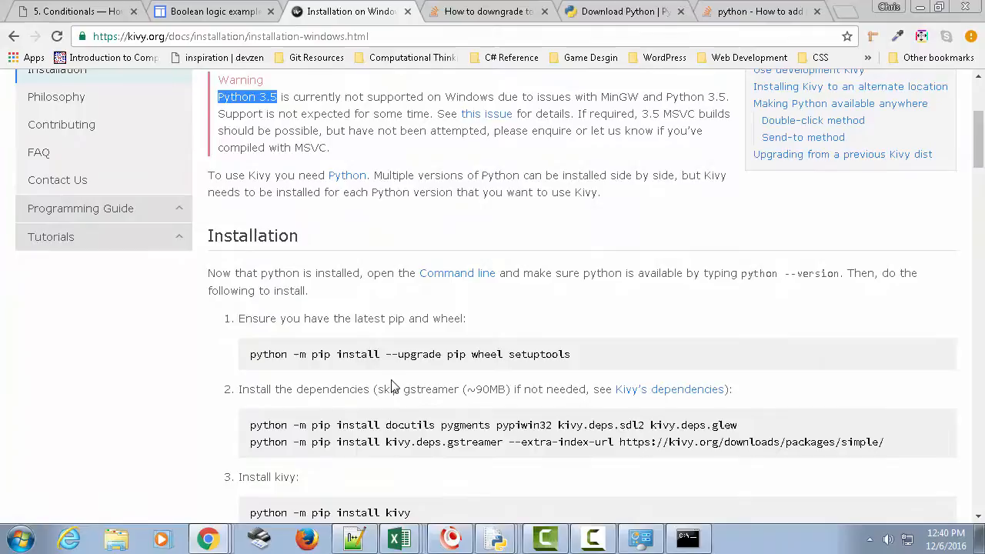
click(684, 538)
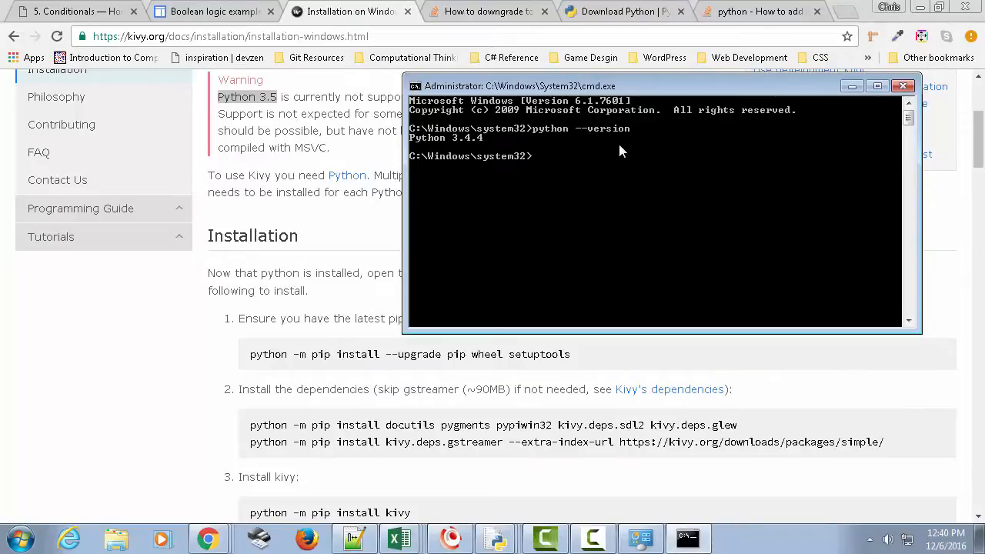
mouse_move(428, 151)
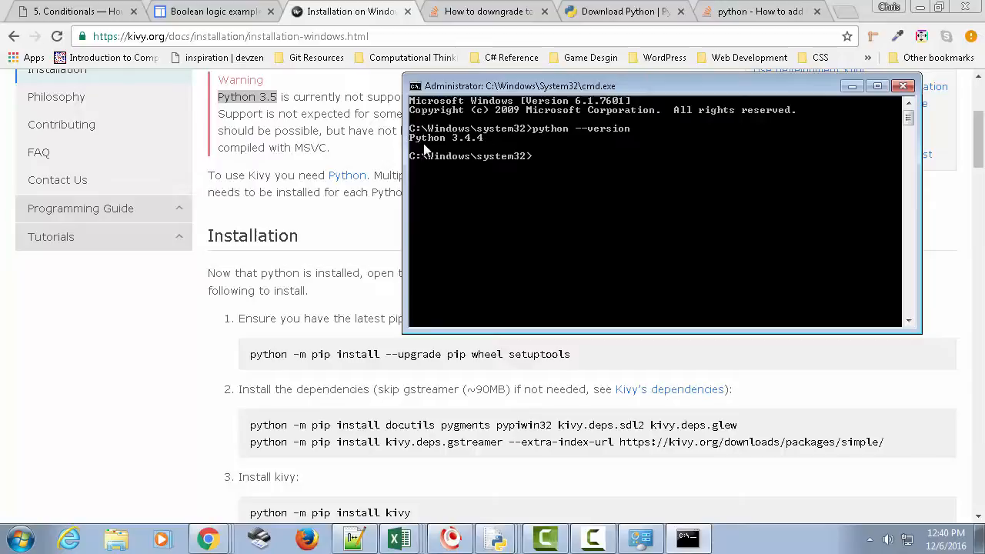
mouse_move(422, 483)
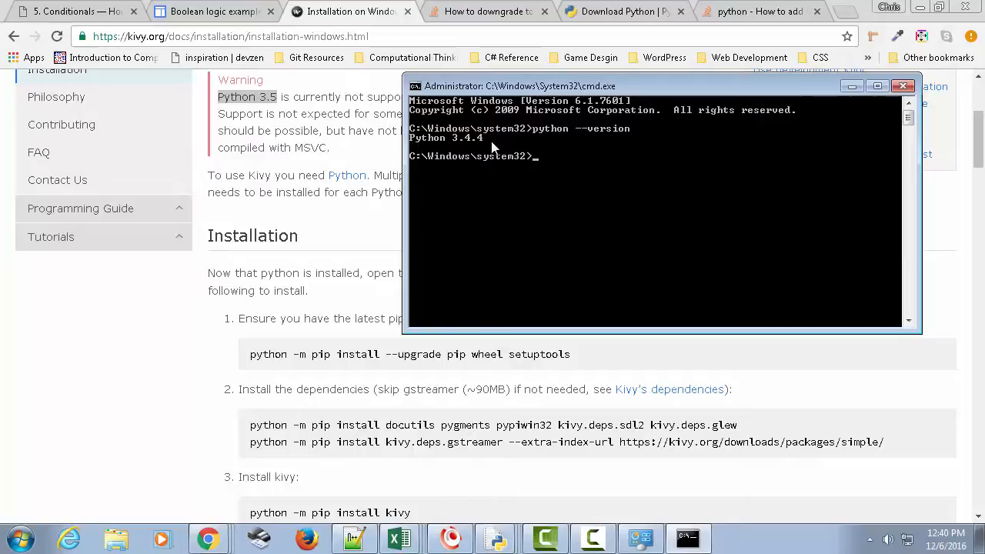
mouse_move(260, 360)
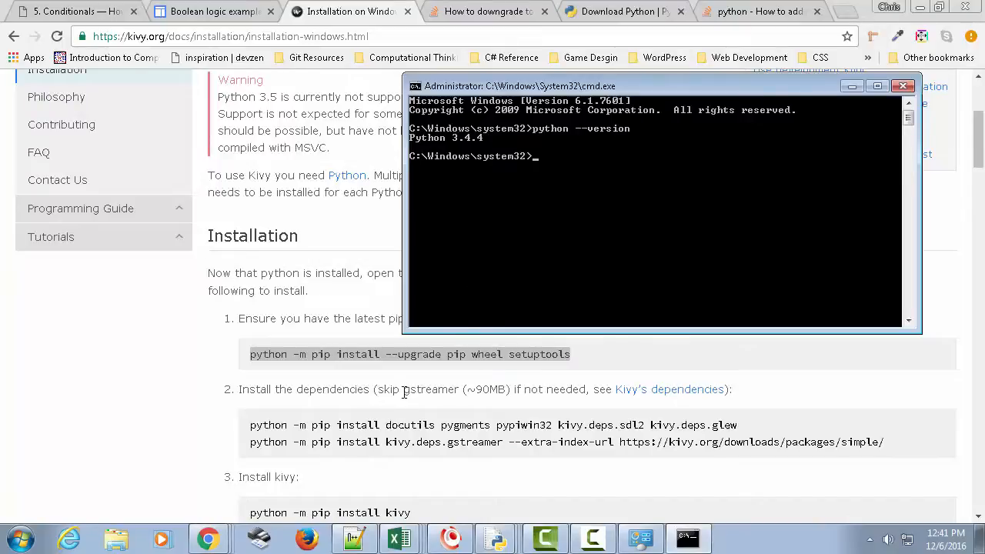
double_click(431, 389)
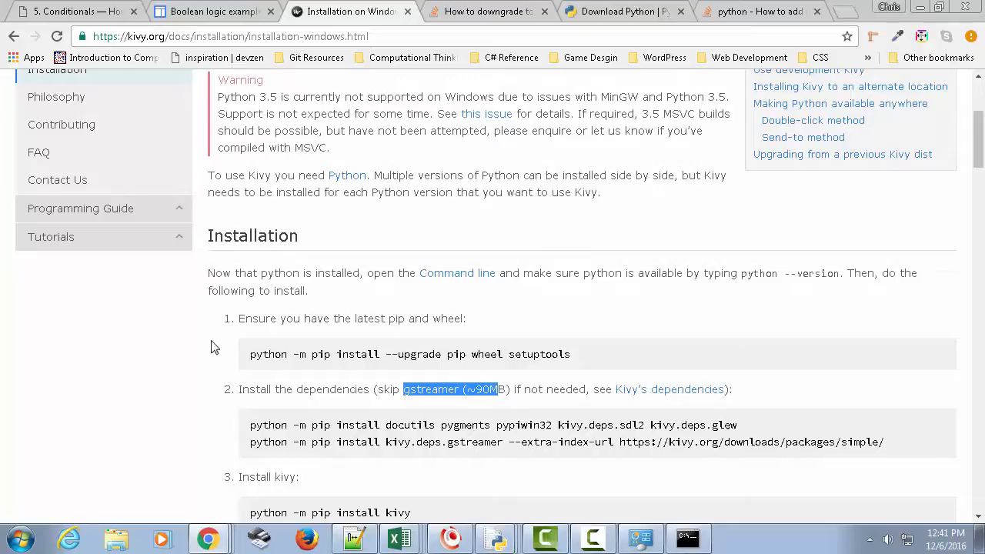
Step: Highlight the permission-denied note and the Python 3.5 warning on the install page
scroll(down, 3)
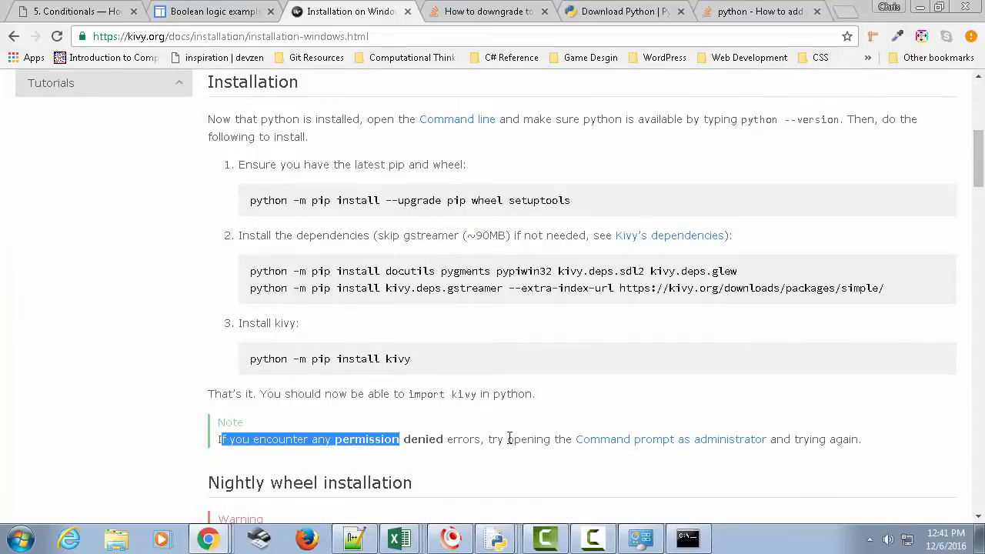
drag(400, 439, 862, 439)
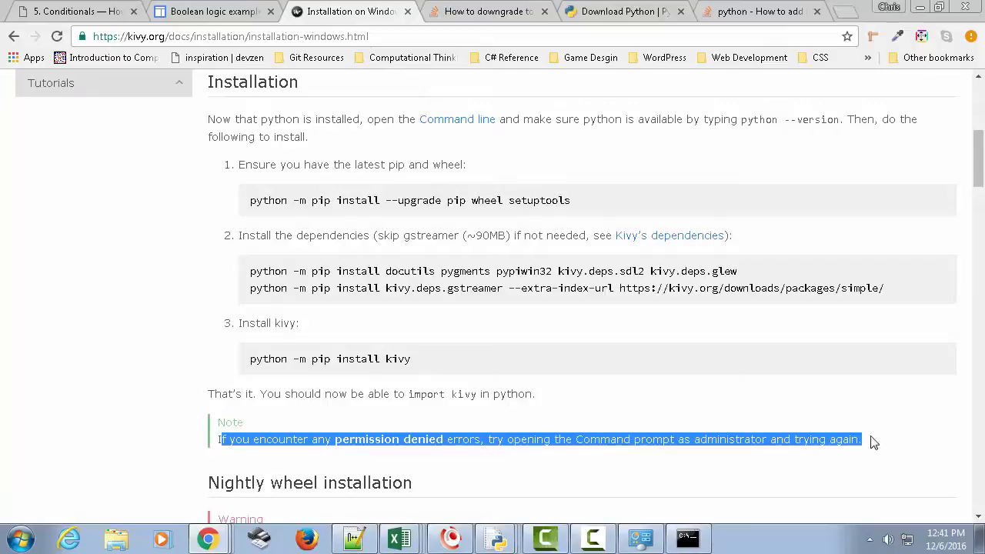
scroll(up, 3)
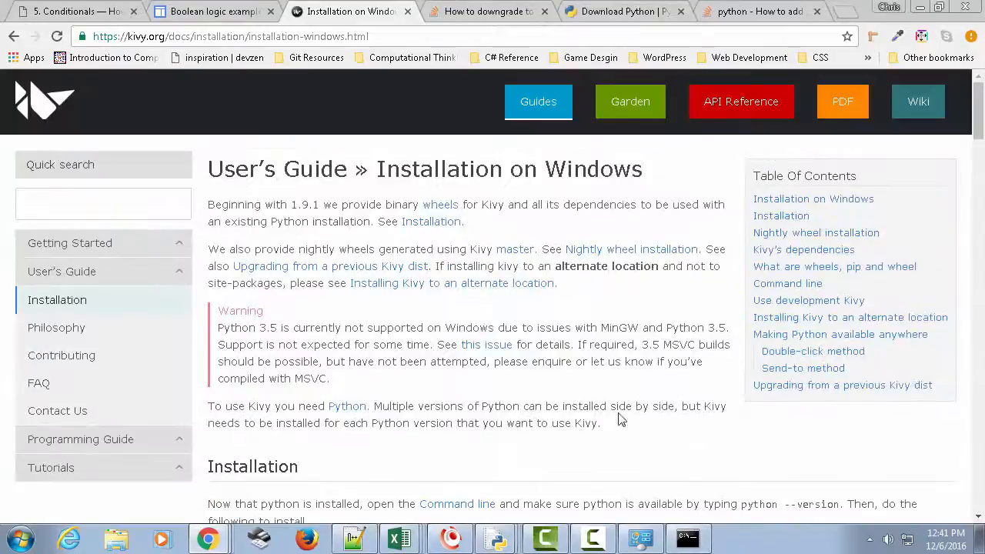
double_click(246, 326)
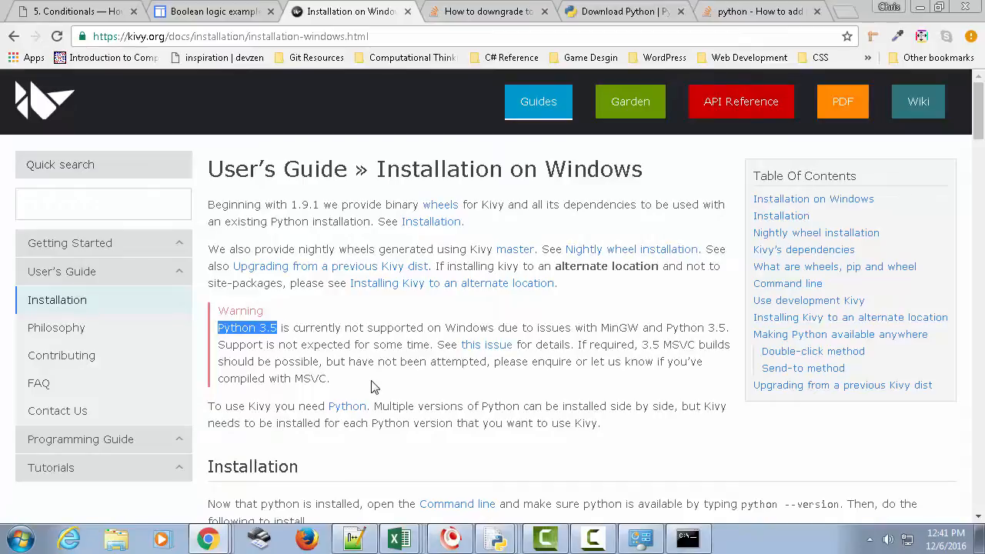
mouse_move(351, 500)
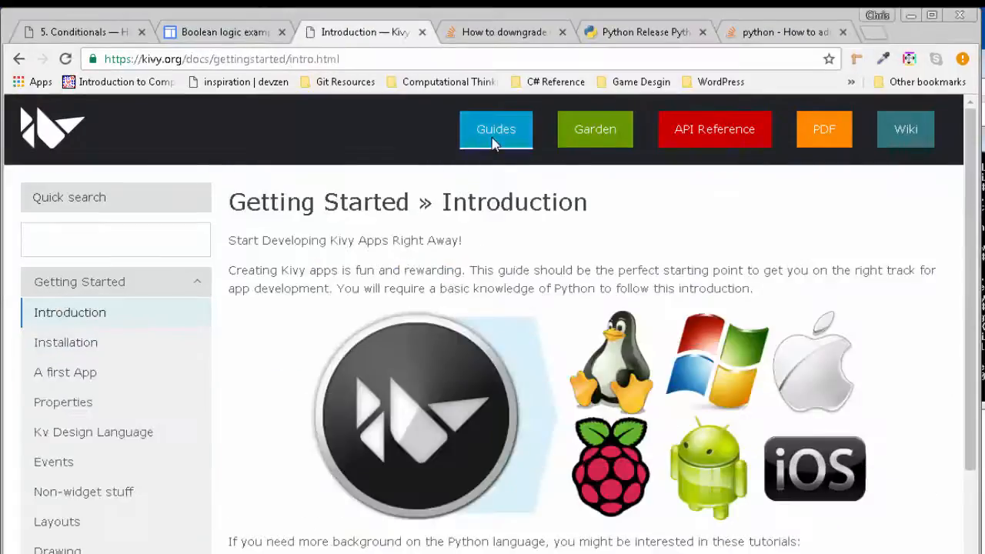
Step: Navigate from A first App to the Pong Game Tutorial and its Create an application guide
click(64, 371)
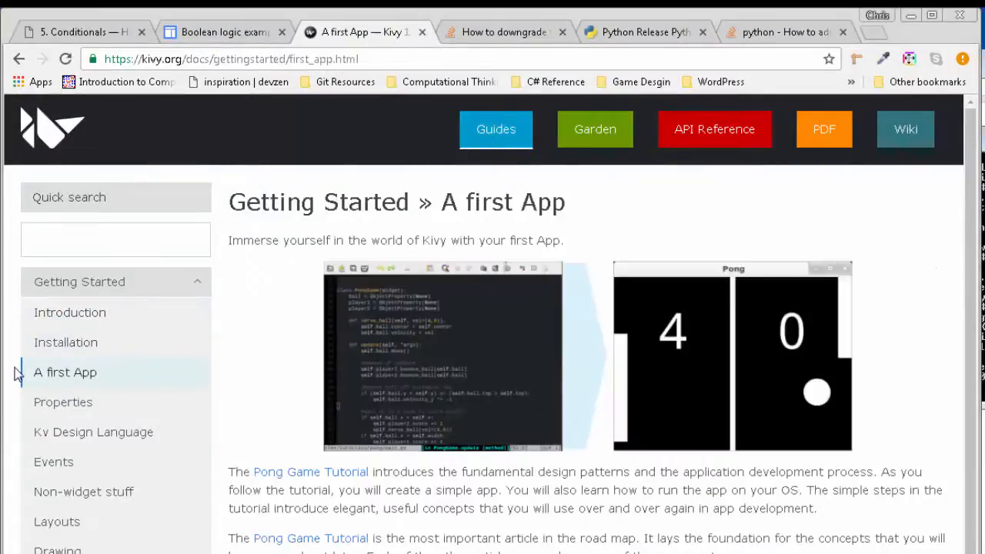
mouse_move(249, 427)
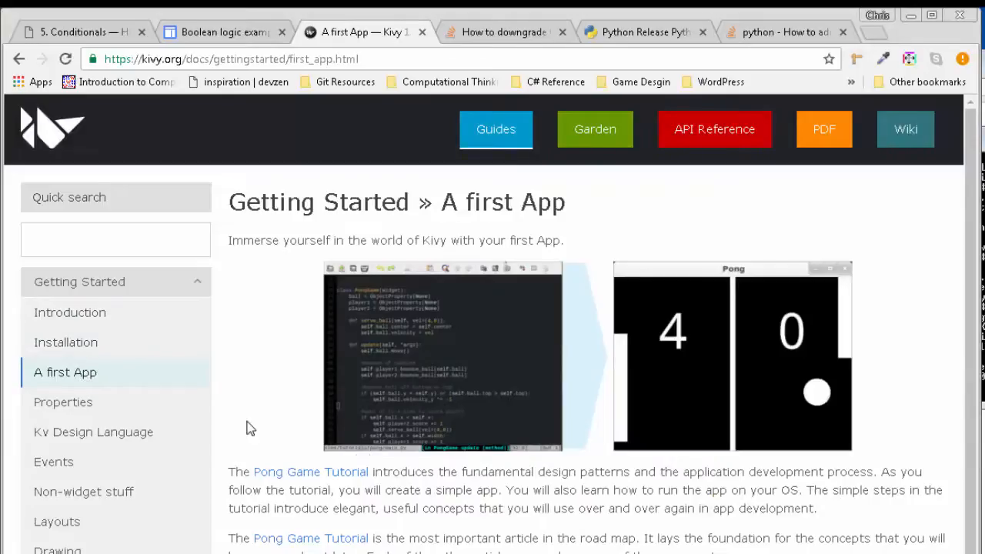
mouse_move(277, 477)
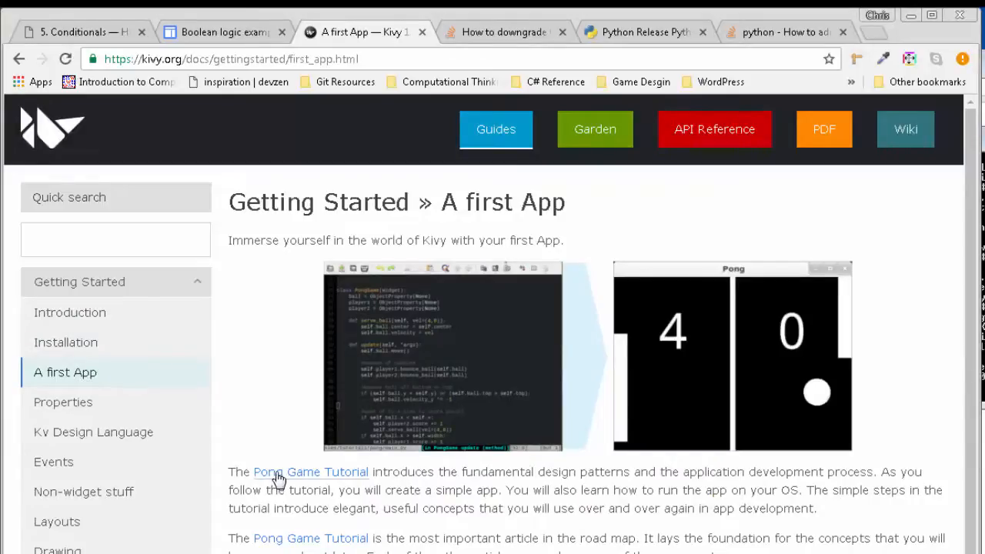
click(311, 471)
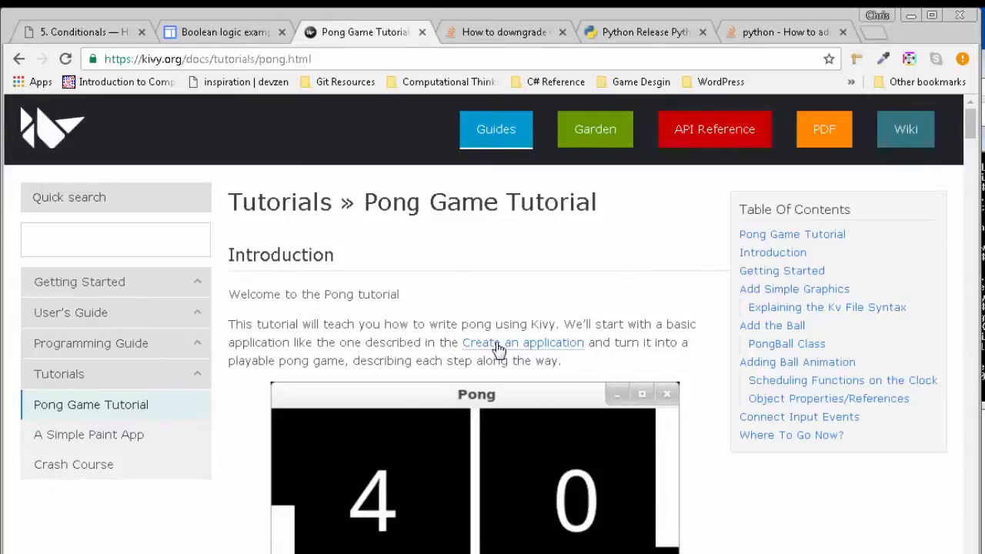
click(523, 342)
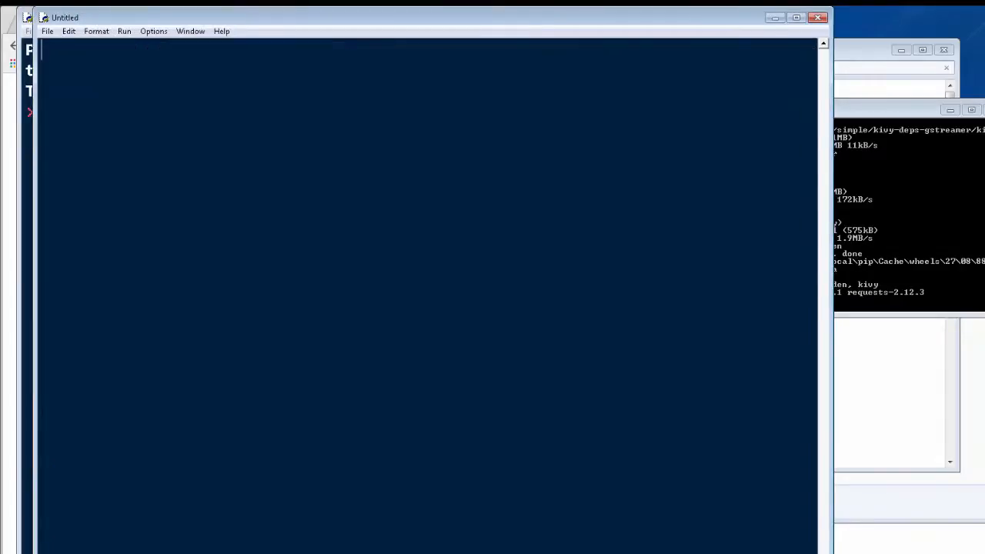
Step: Add a '#KivyTest.py' comment to the script and select the file name
text(#K)
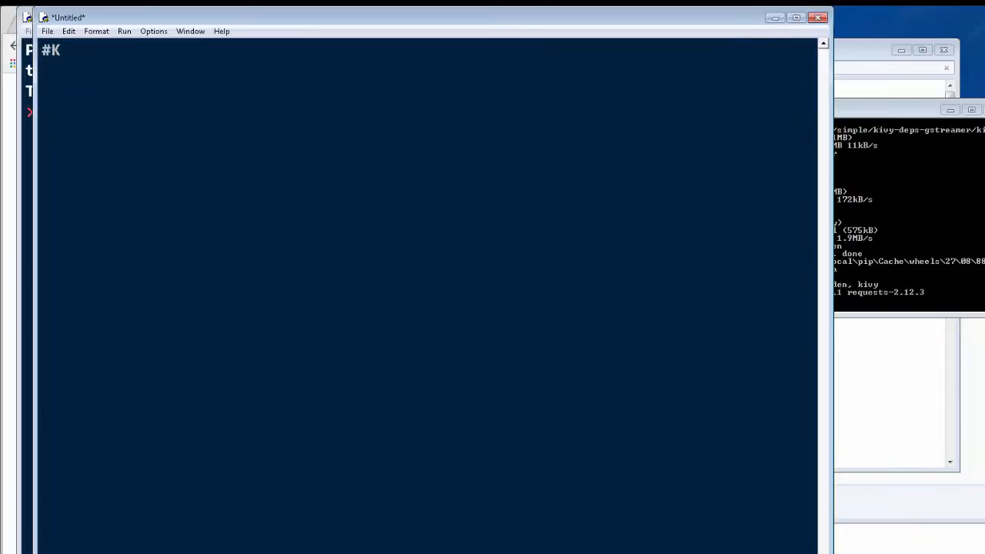
text(ivy)
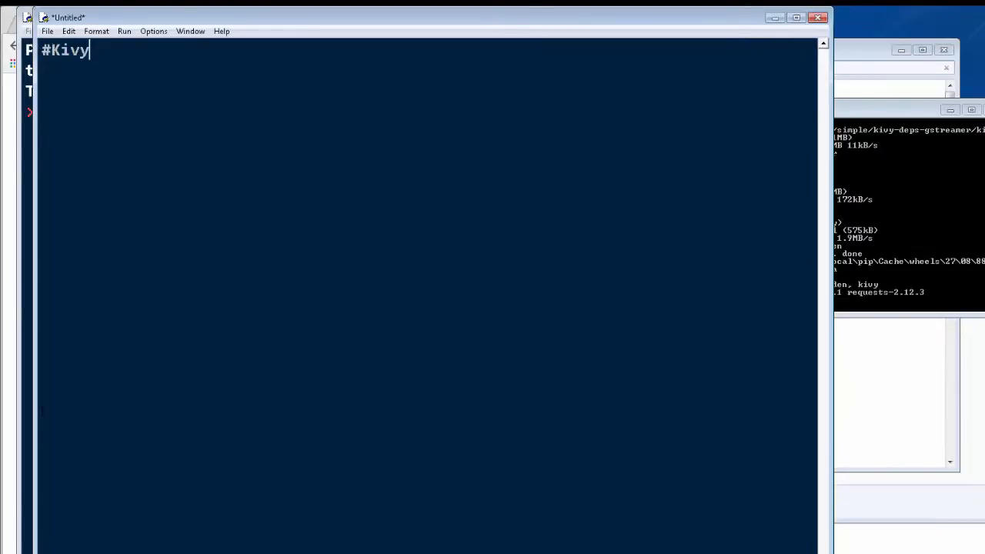
text(Test.py)
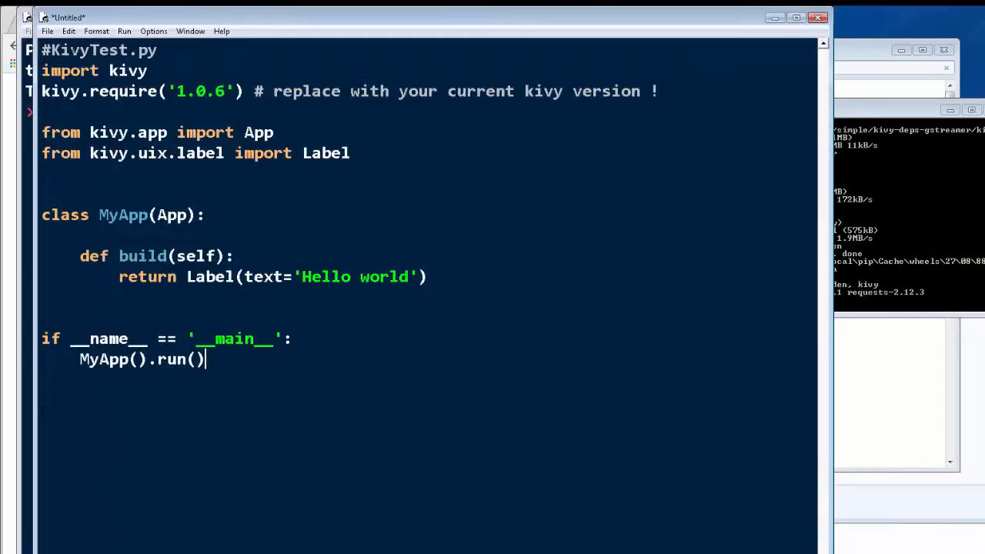
double_click(99, 49)
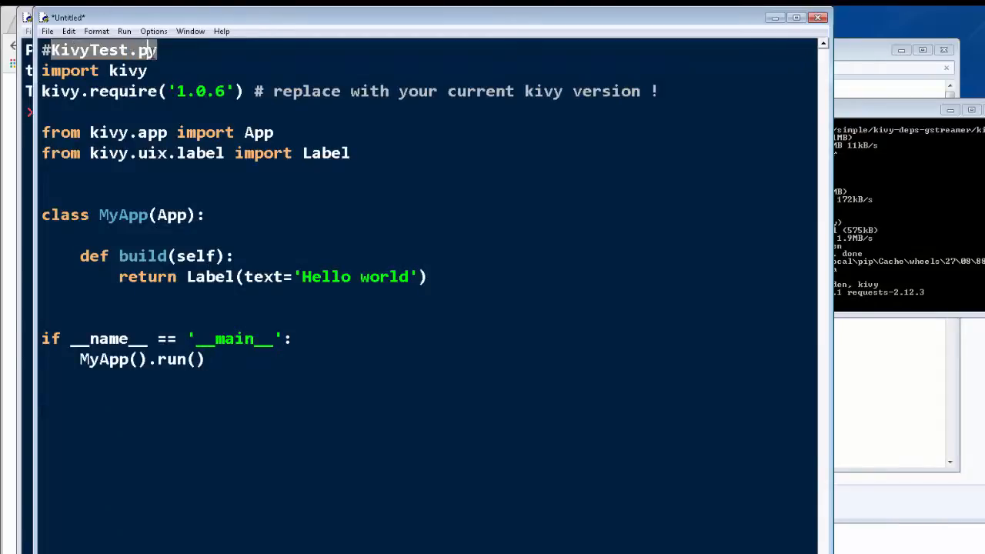
Step: Save the script as KivyTest.py in a new Kivy Projects folder under Documents and run it with F5
click(47, 31)
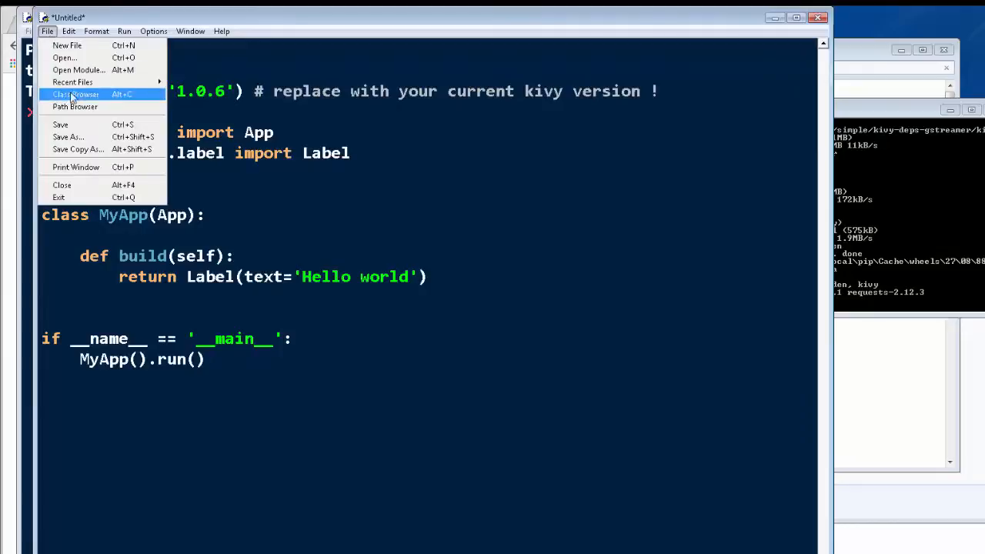
click(68, 136)
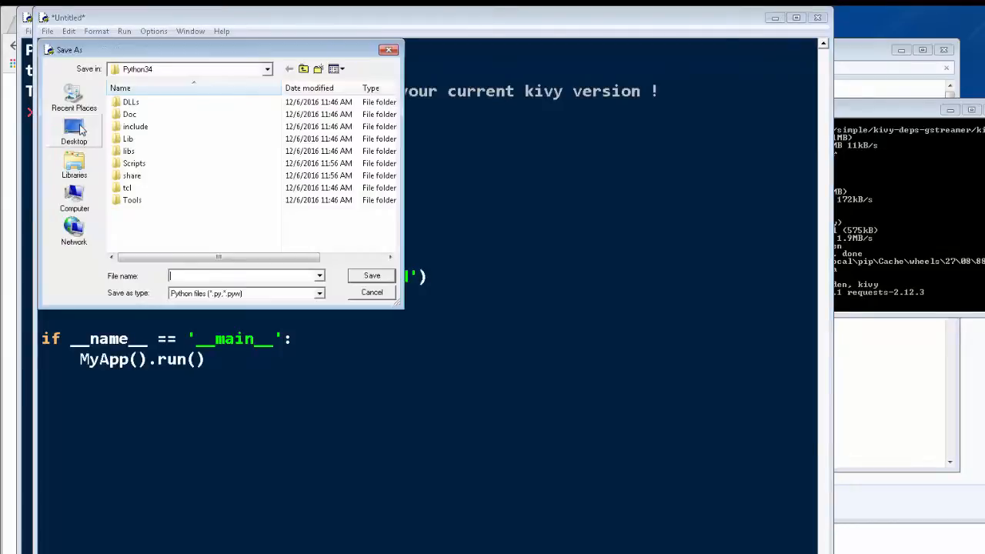
click(74, 163)
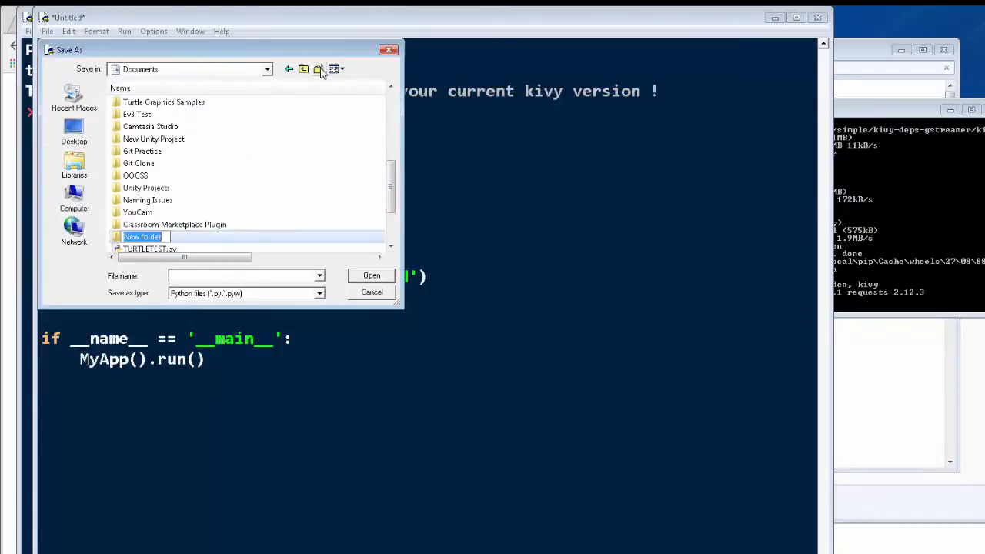
text(Kivy Projects)
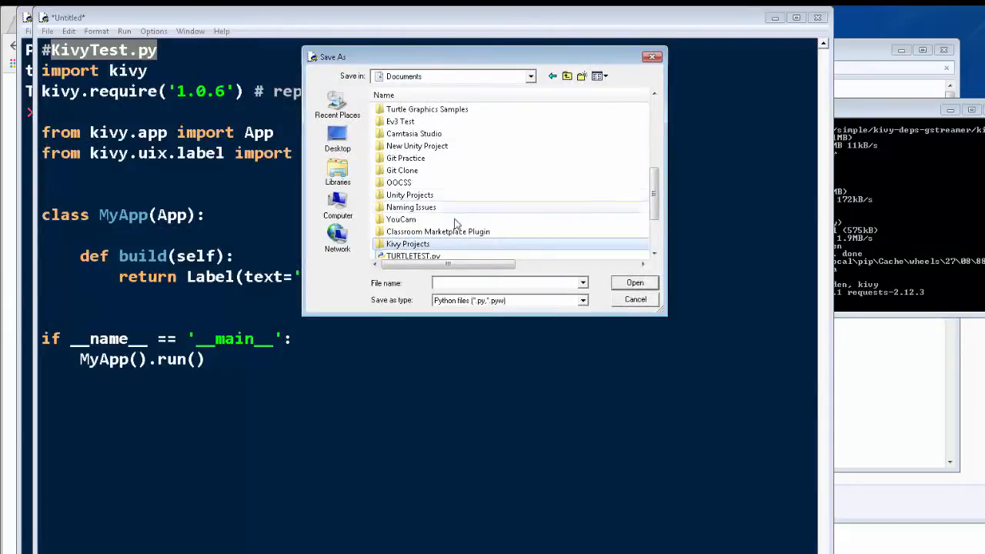
double_click(410, 244)
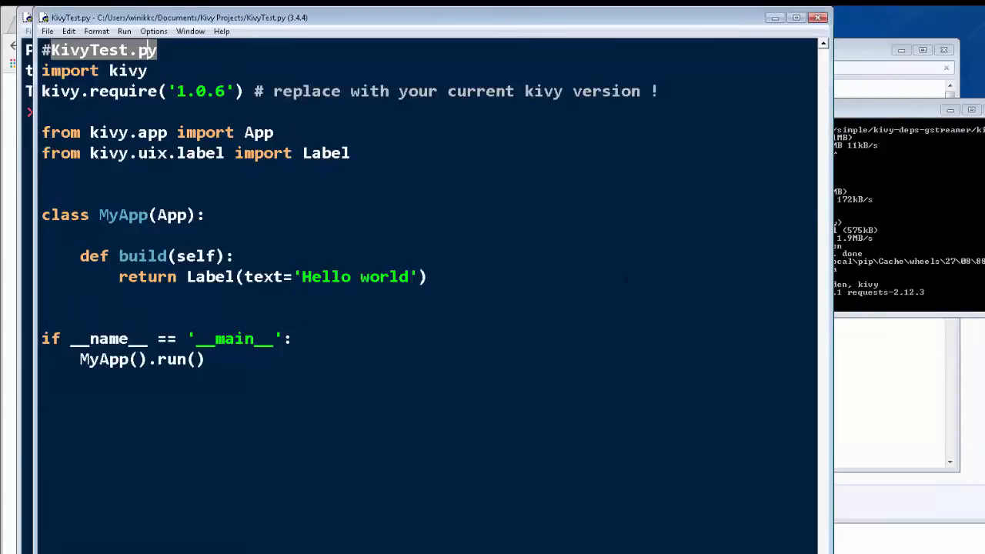
key(F5)
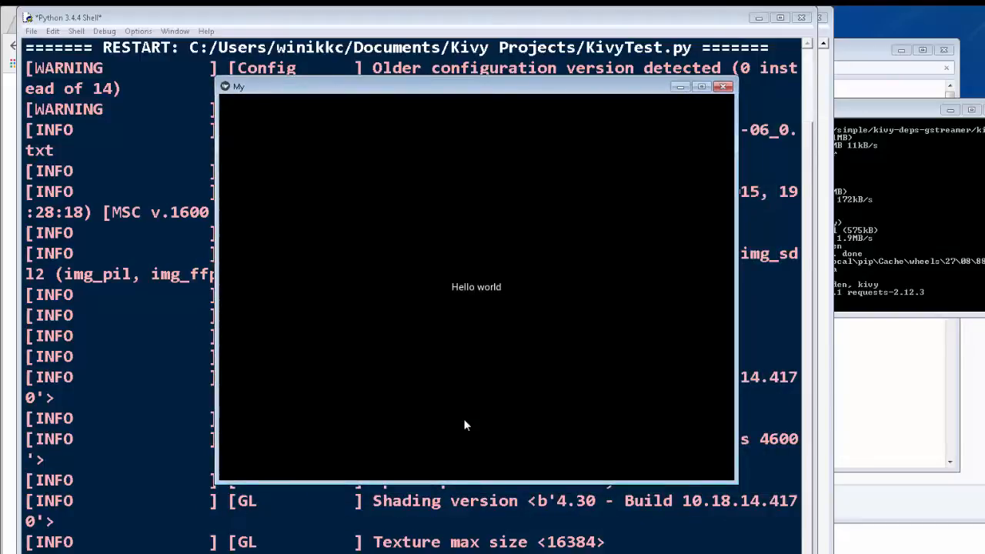
mouse_move(689, 486)
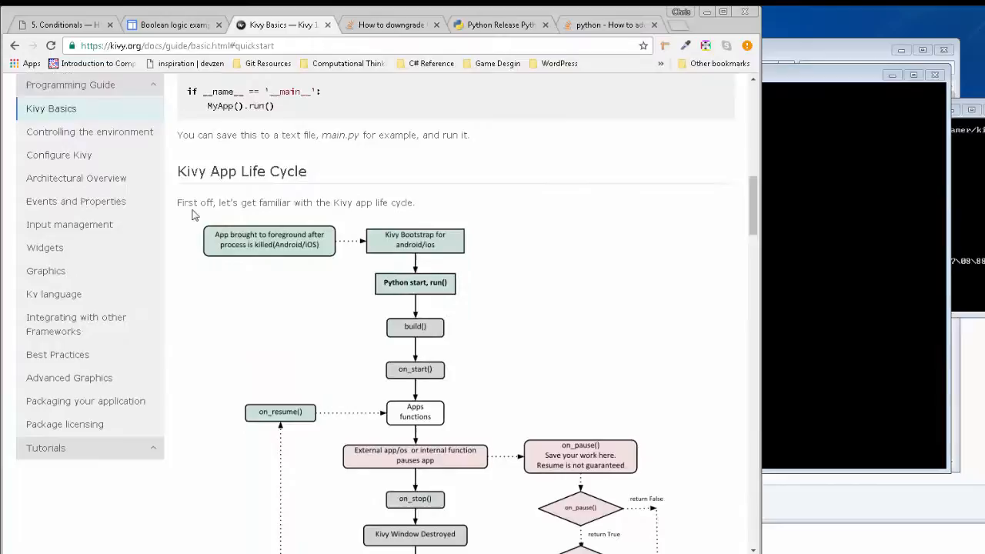
Step: Scroll the Kivy Basics page down to the Running the application section
scroll(down, 3)
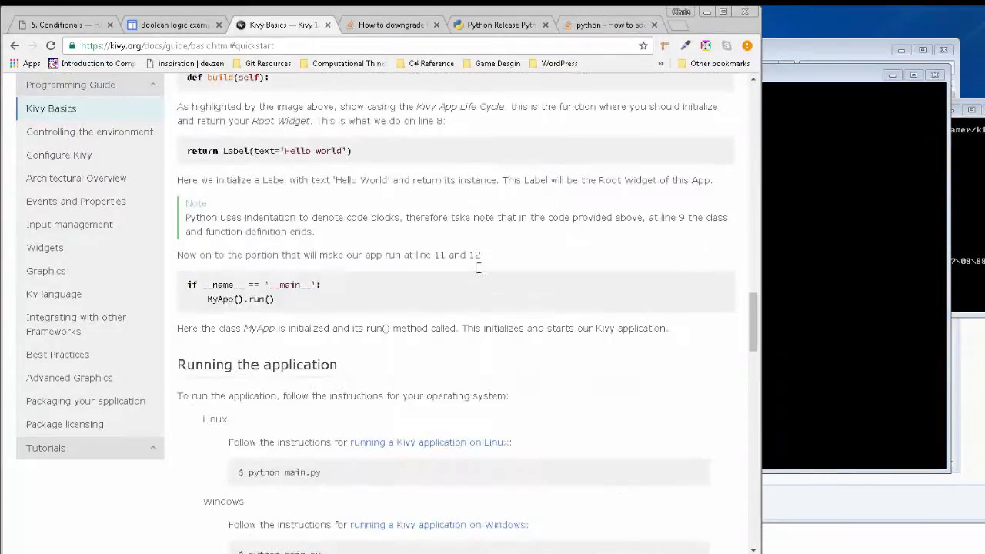
scroll(down, 3)
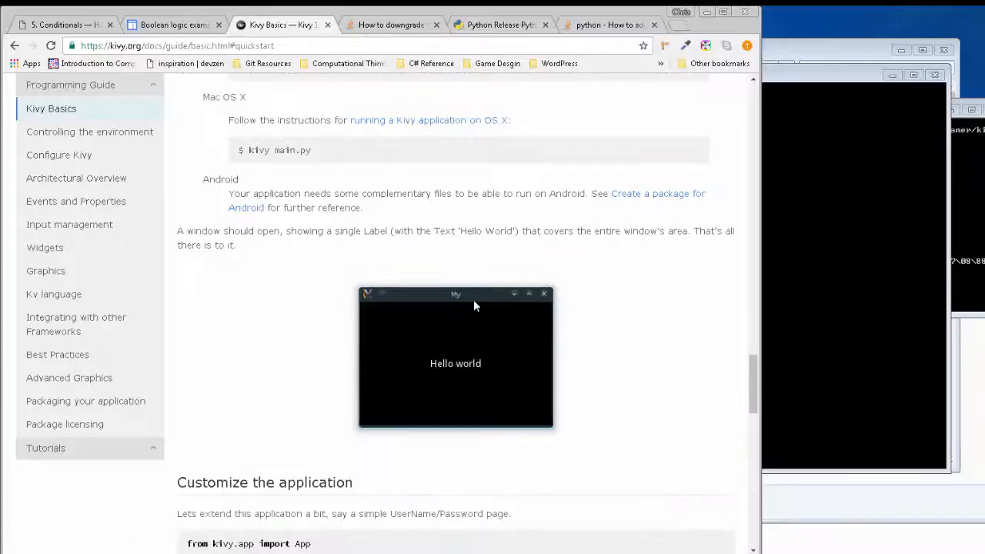